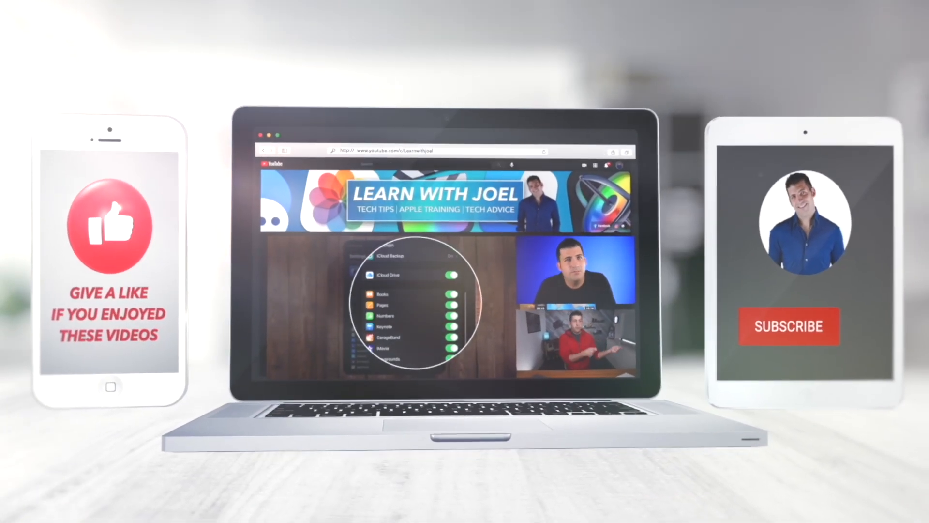
- Create a new desktop folder and name it 'Joel's New Folder'
{"action": "left_click", "coordinate": [788, 325]}
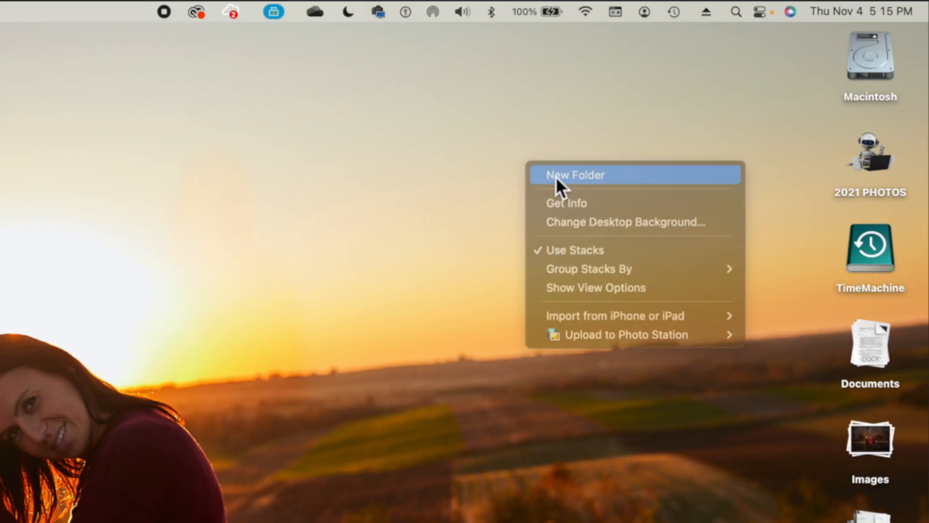
{"action": "left_click", "coordinate": [575, 174]}
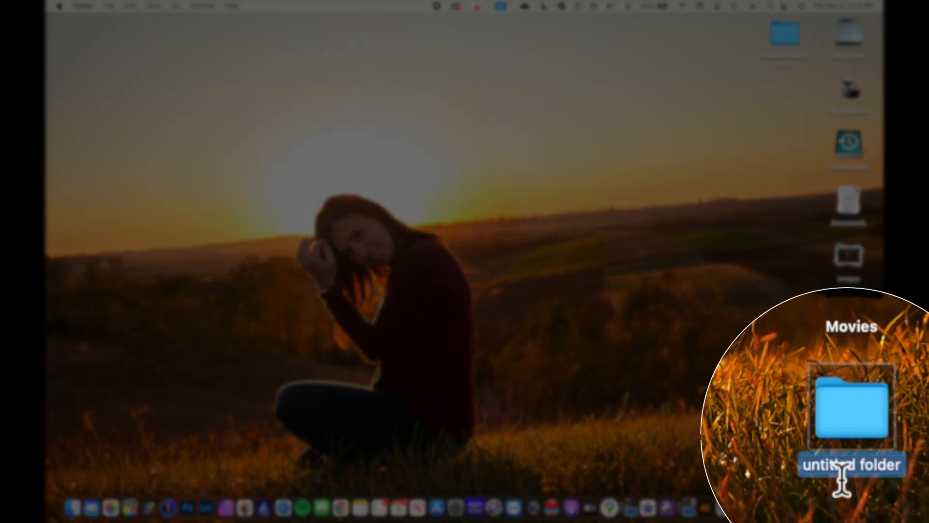
{"action": "type", "text": "Joel's N"}
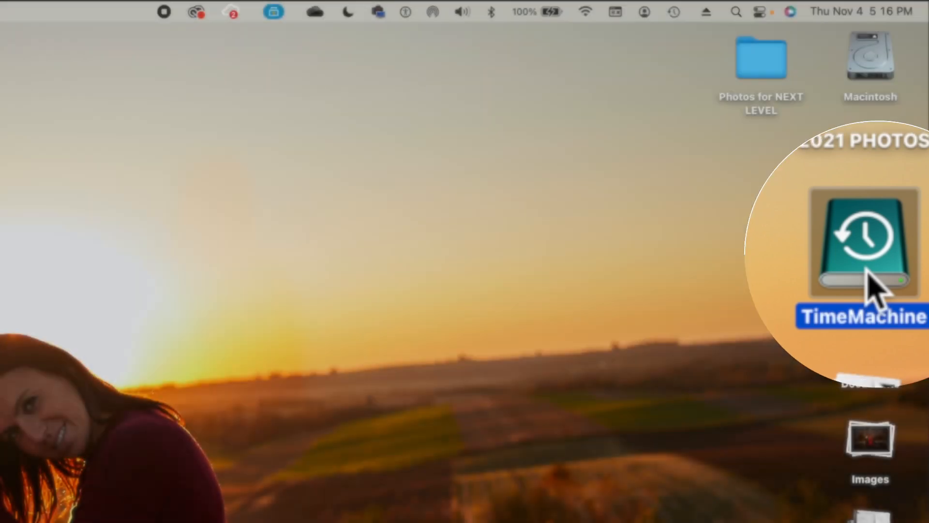
- Select the TimeMachine drive and the Photos for NEXT LEVEL folder, then deselect them
{"action": "left_click", "coordinate": [869, 59]}
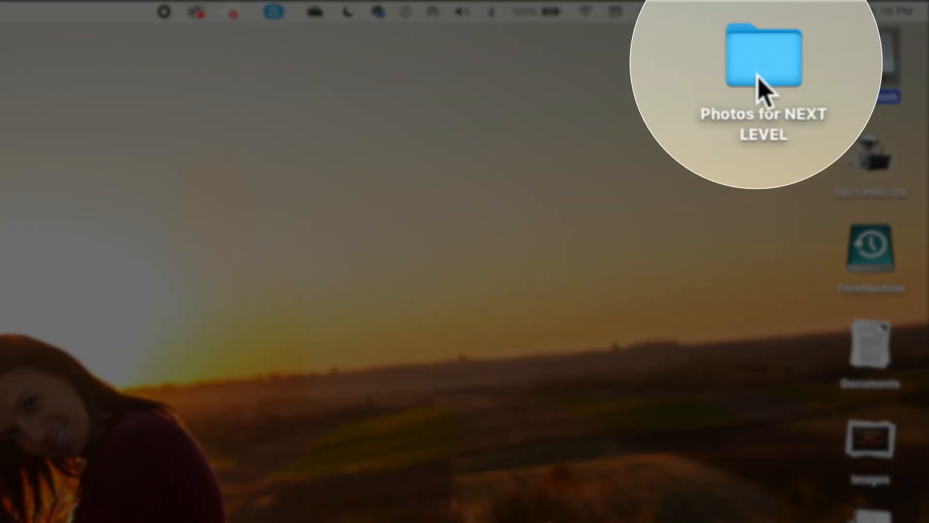
{"action": "left_click", "coordinate": [764, 58]}
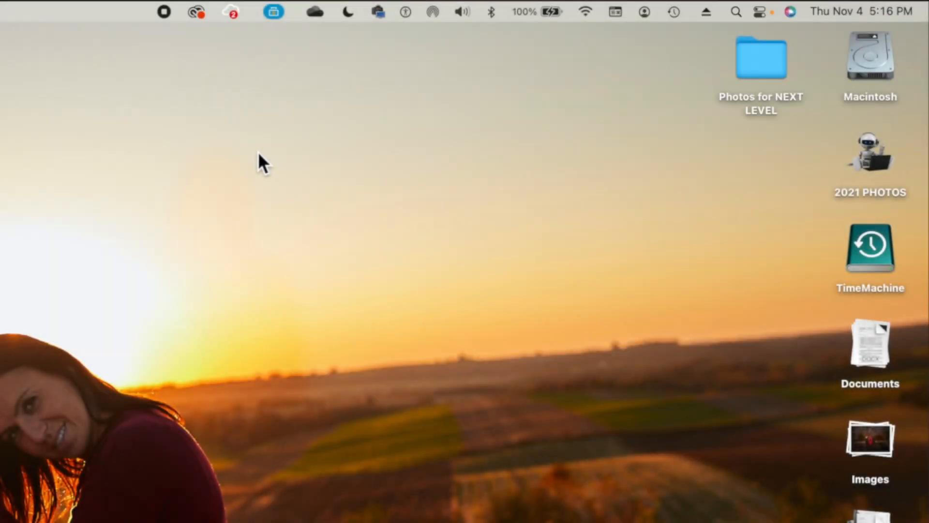
{"action": "left_click", "coordinate": [273, 11]}
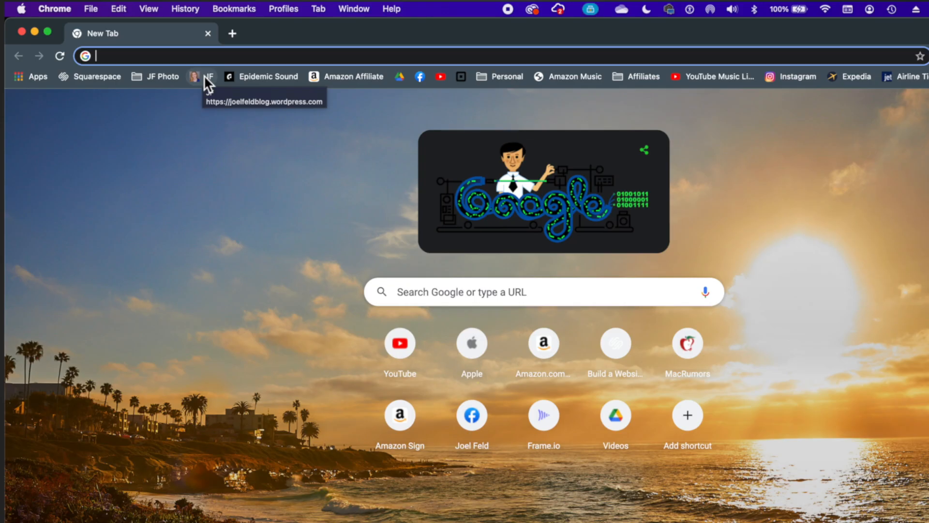
- Search Google Images for 'coca cola polar bear' and open a polar bear picture
{"action": "type", "text": "coca cola"}
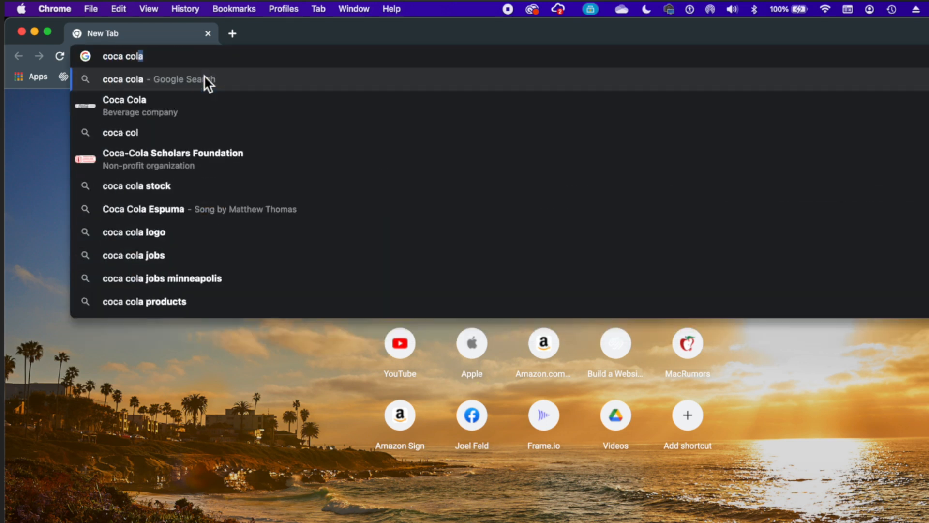
{"action": "type", "text": "polar ber"}
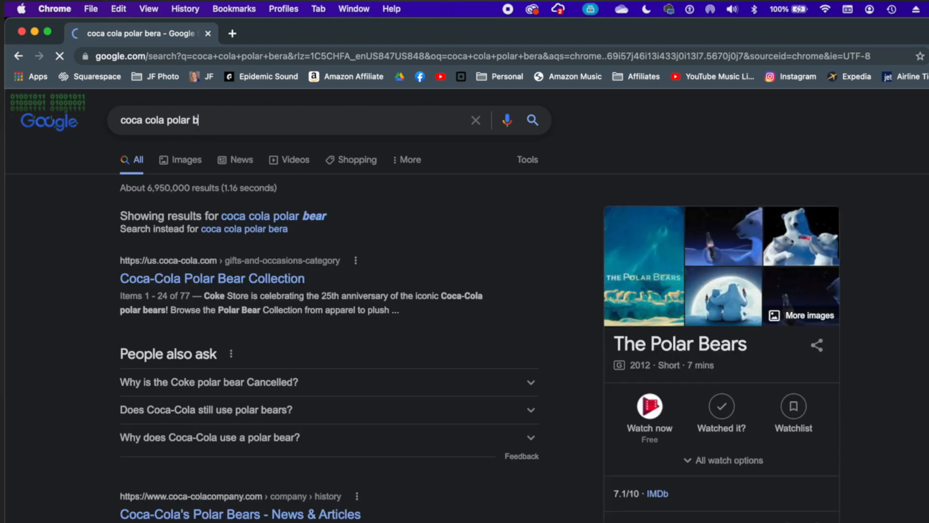
{"action": "left_click", "coordinate": [186, 160]}
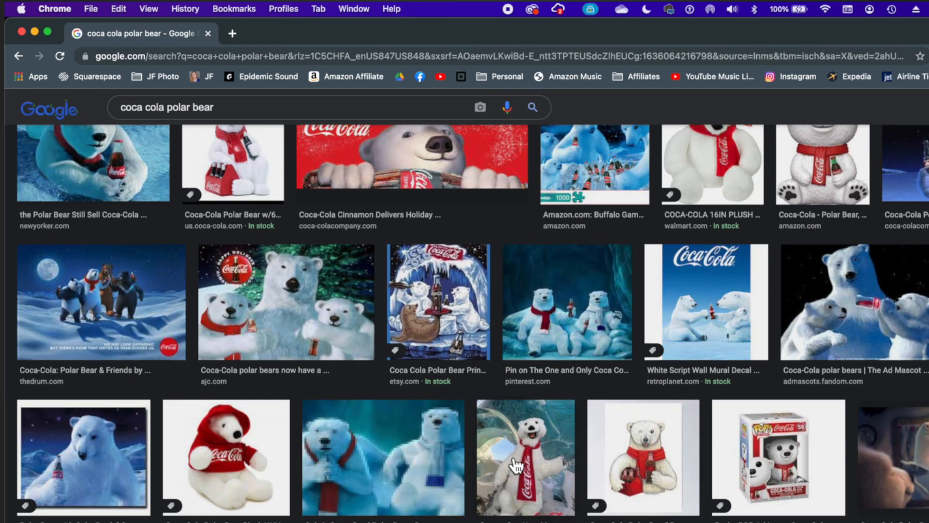
{"action": "scroll", "scroll_direction": "down", "scroll_amount": 3}
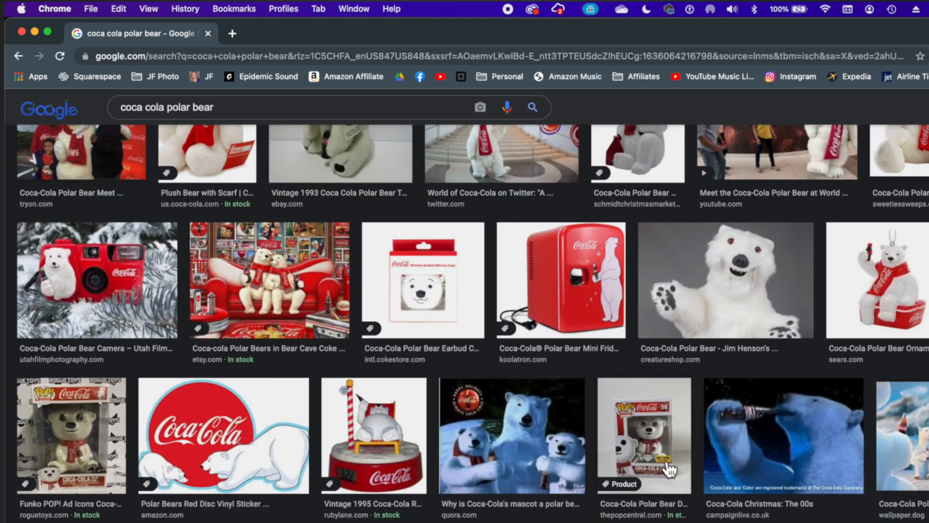
{"action": "scroll", "scroll_direction": "down", "scroll_amount": 3}
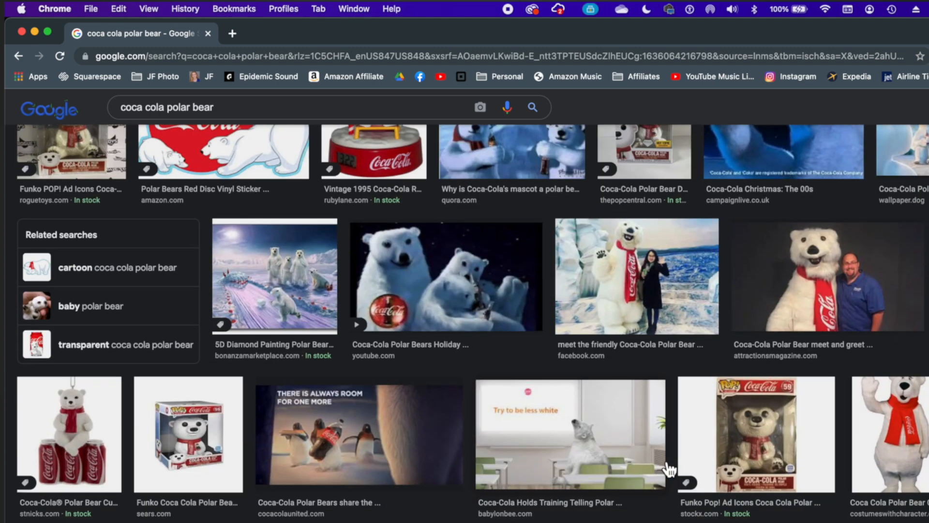
{"action": "left_click", "coordinate": [522, 281]}
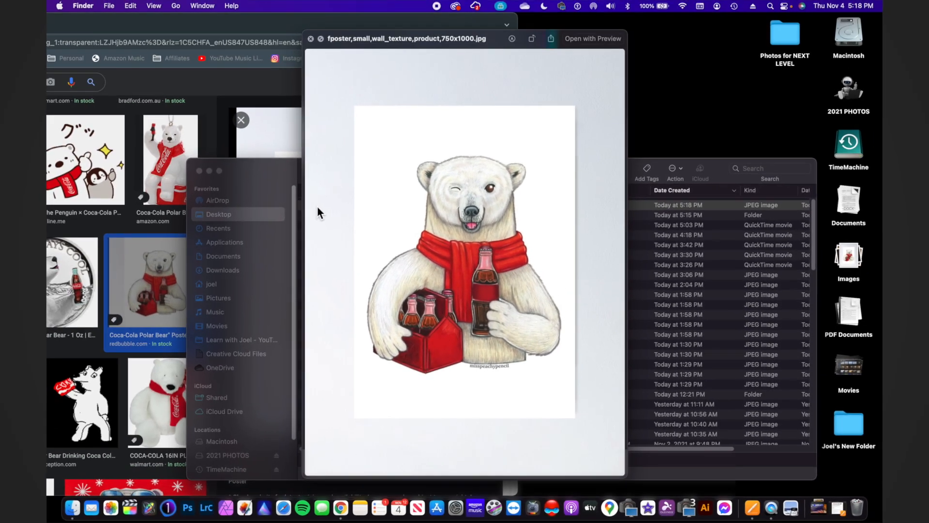
- Close Quick Look, open Coca Cola Bear.jpg, and show options for Joel's New Folder
{"action": "key", "text": "space"}
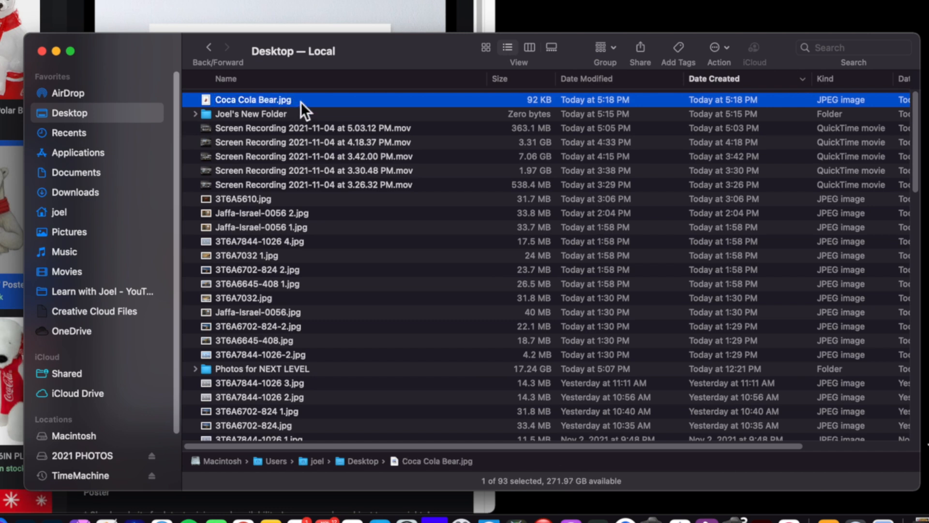
{"action": "double_click", "coordinate": [254, 99]}
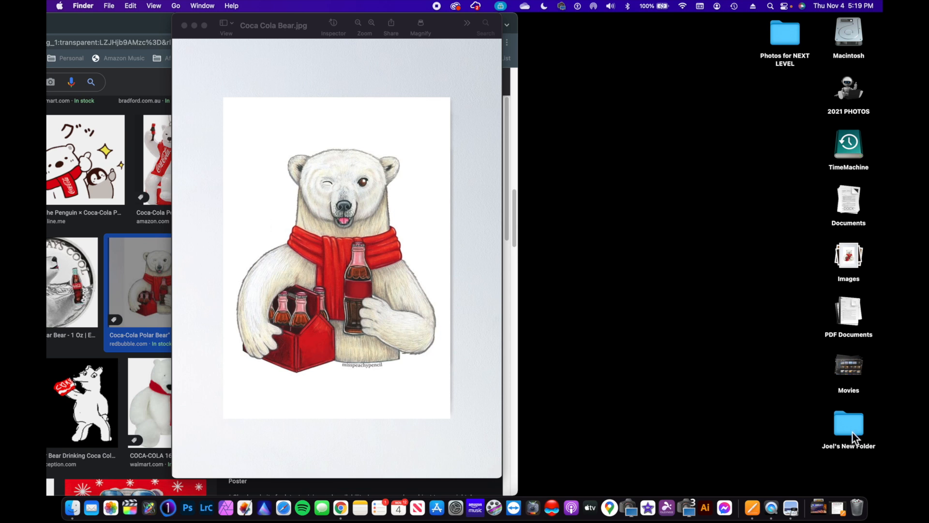
{"action": "left_click", "coordinate": [848, 422]}
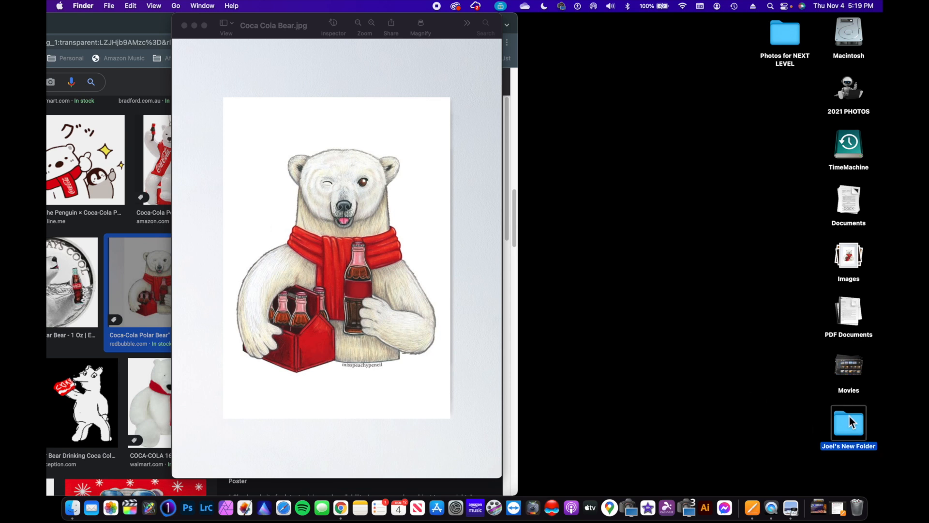
{"action": "right_click", "coordinate": [848, 420]}
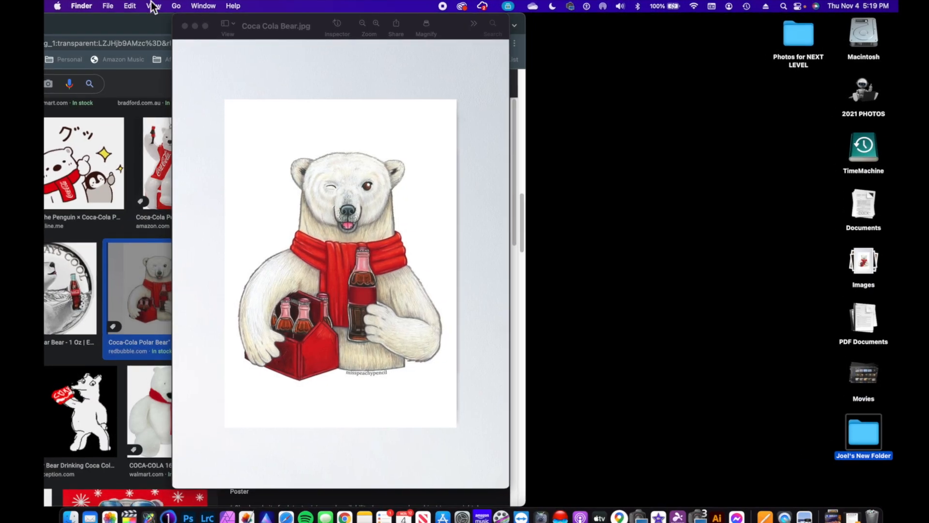
{"action": "left_click", "coordinate": [107, 5]}
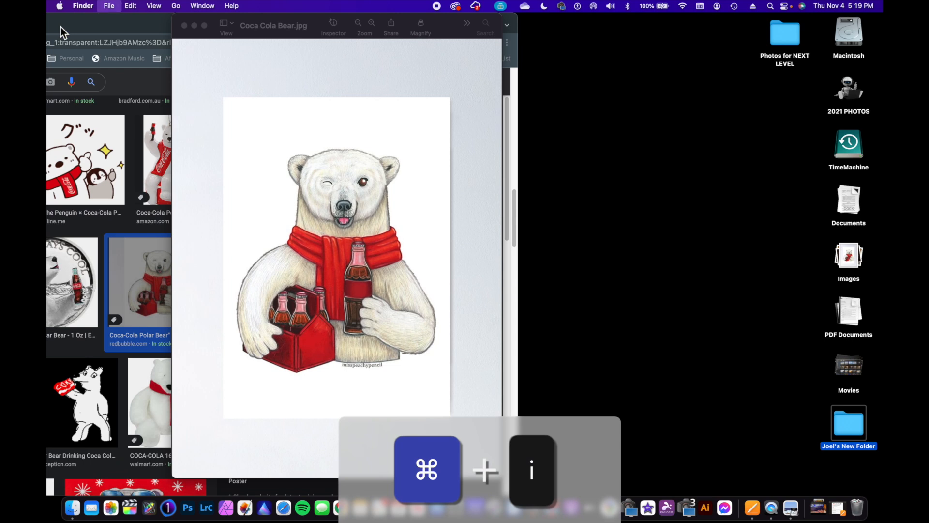
- Paste the polar bear picture from Preview onto Joel's New Folder's Get Info icon
{"action": "left_click", "coordinate": [109, 6]}
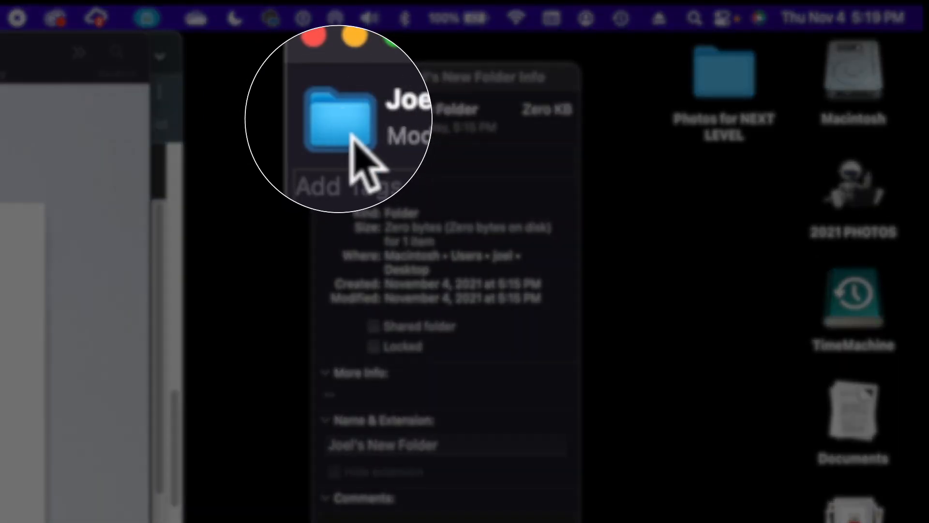
{"action": "mouse_move", "coordinate": [365, 166]}
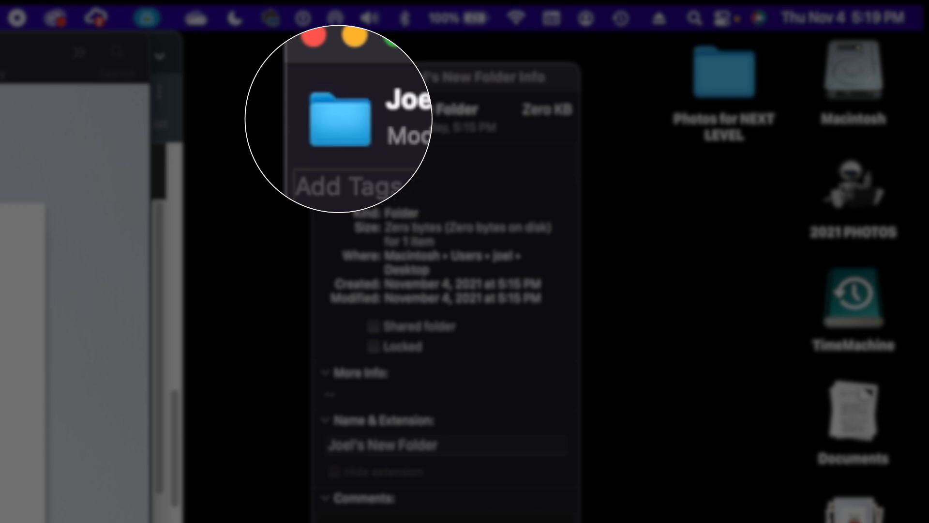
{"action": "mouse_move", "coordinate": [349, 148]}
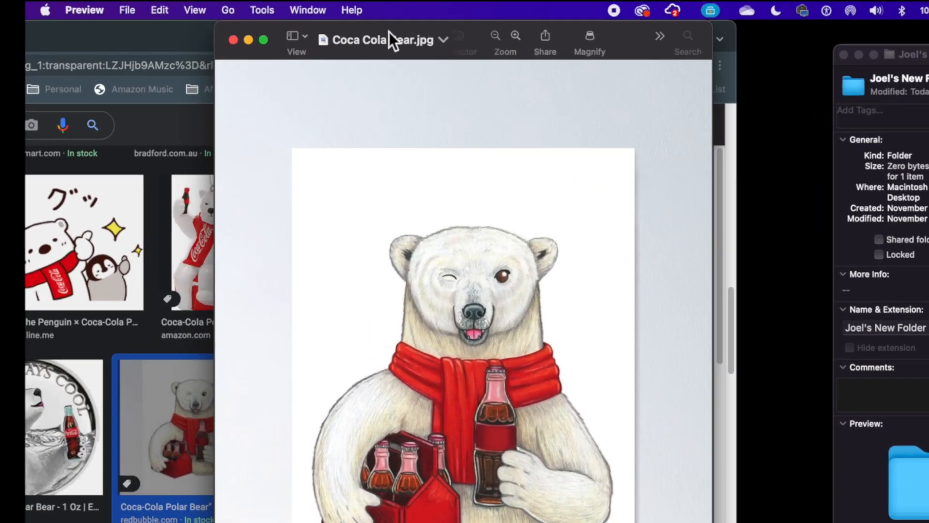
{"action": "left_click", "coordinate": [159, 10]}
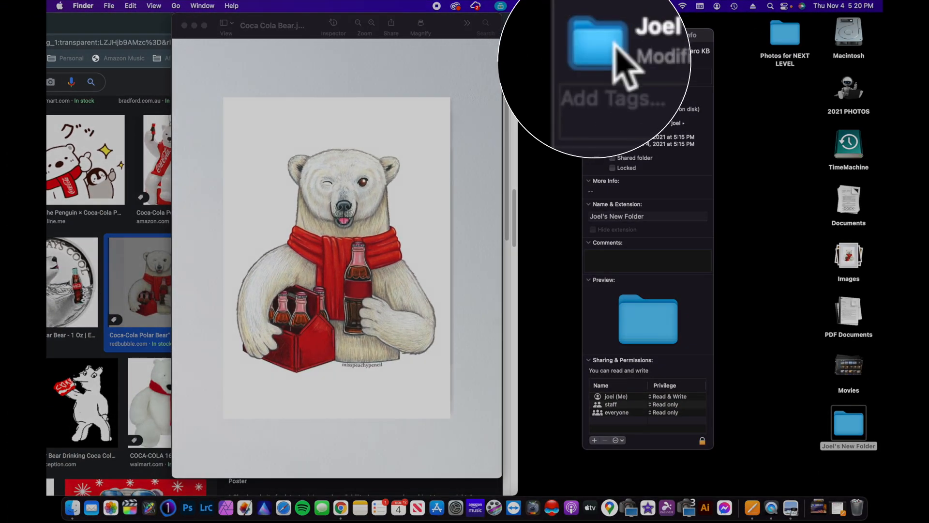
{"action": "left_click", "coordinate": [111, 9]}
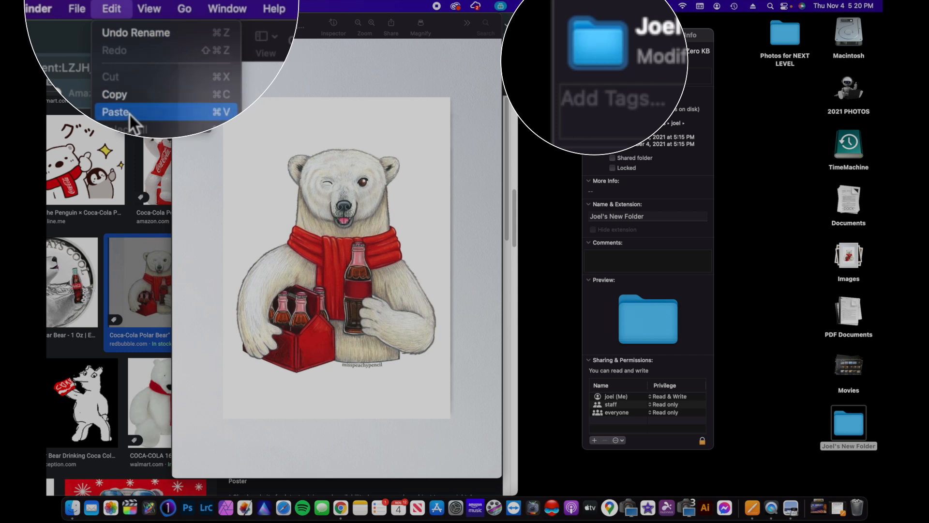
{"action": "left_click", "coordinate": [117, 111]}
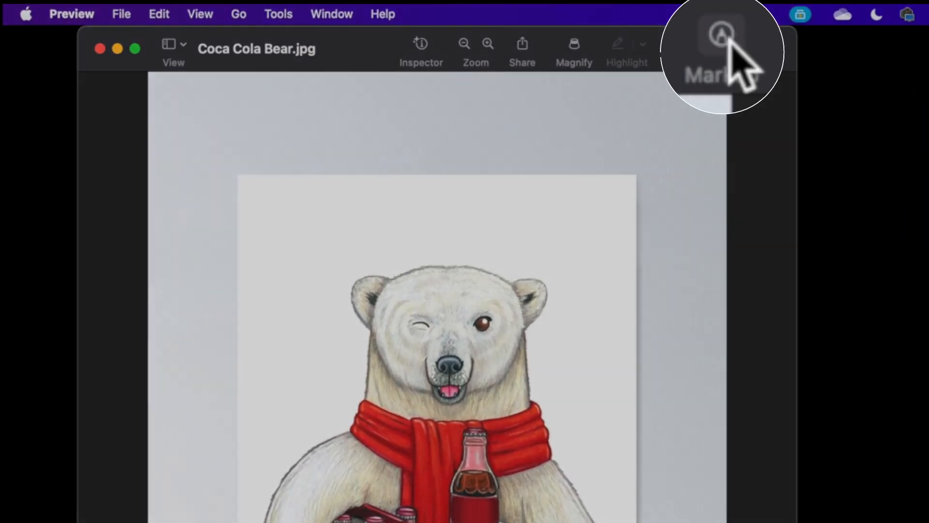
- Remove the bear's white background with Instant Alpha and convert the image to PNG
{"action": "left_click", "coordinate": [721, 34]}
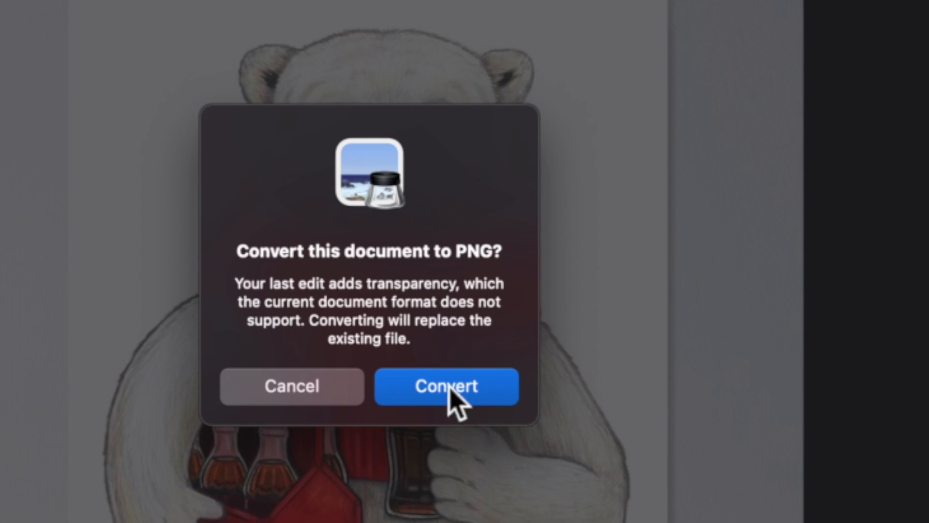
{"action": "left_click", "coordinate": [446, 386]}
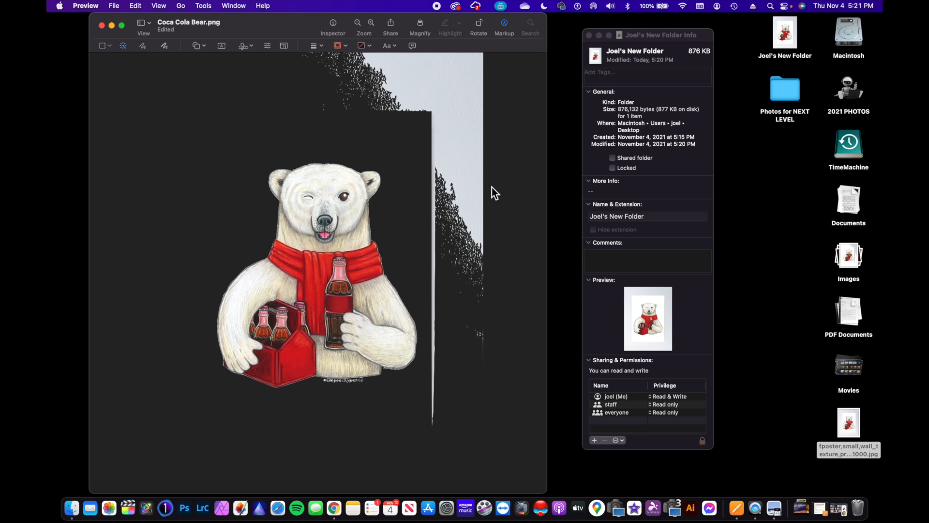
{"action": "mouse_move", "coordinate": [444, 82]}
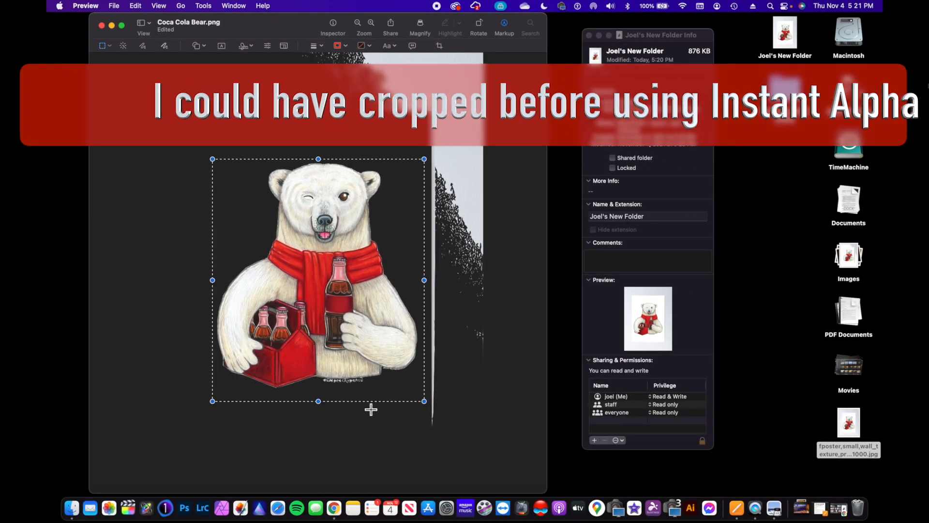
- Crop Coca Cola Bear.png to the bear and select the whole cropped image
{"action": "left_click", "coordinate": [203, 5]}
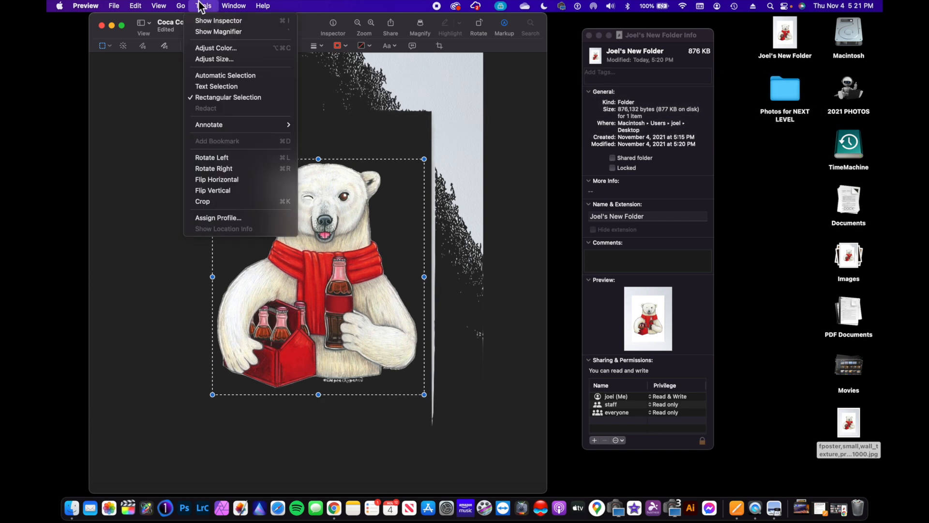
{"action": "left_click", "coordinate": [217, 203]}
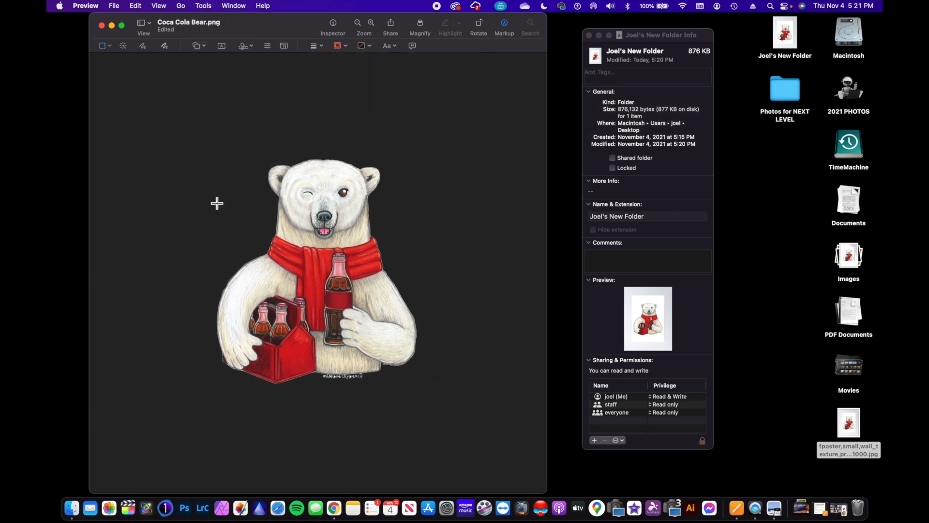
{"action": "mouse_move", "coordinate": [415, 173]}
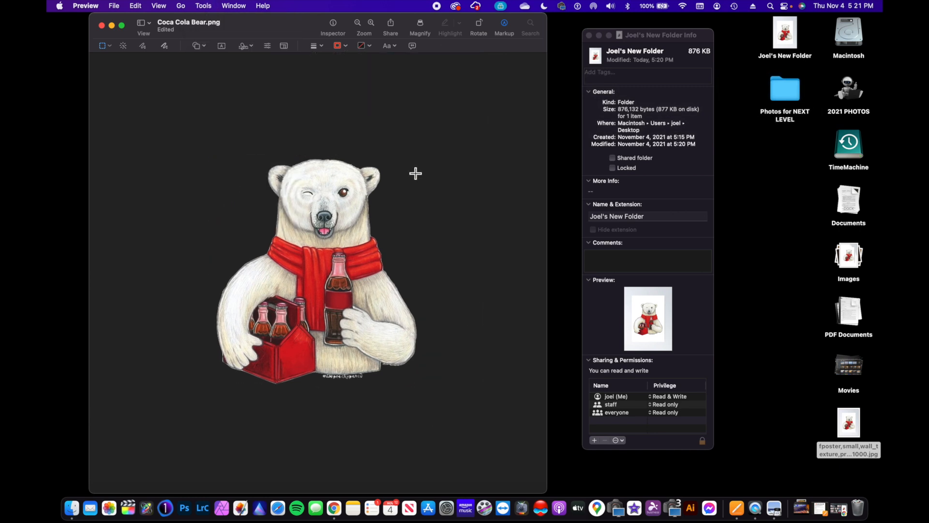
{"action": "left_click", "coordinate": [135, 6]}
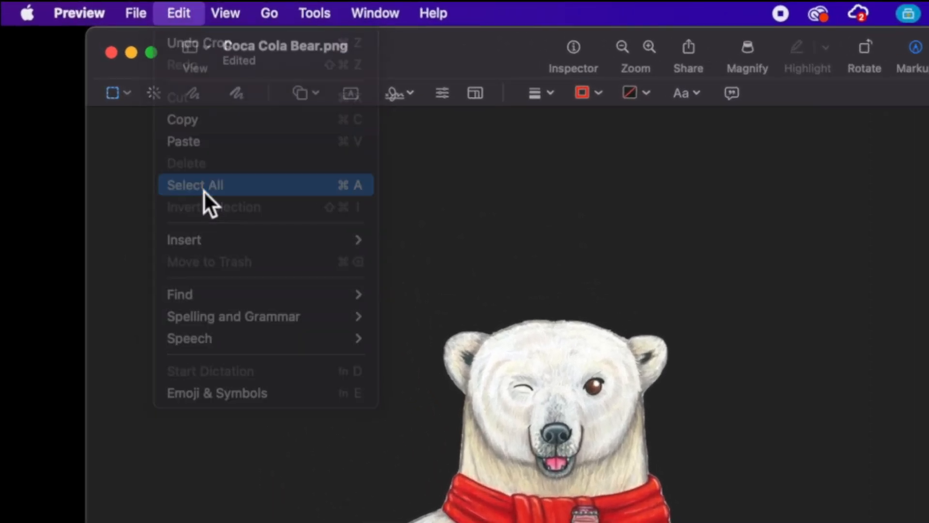
{"action": "left_click", "coordinate": [195, 184]}
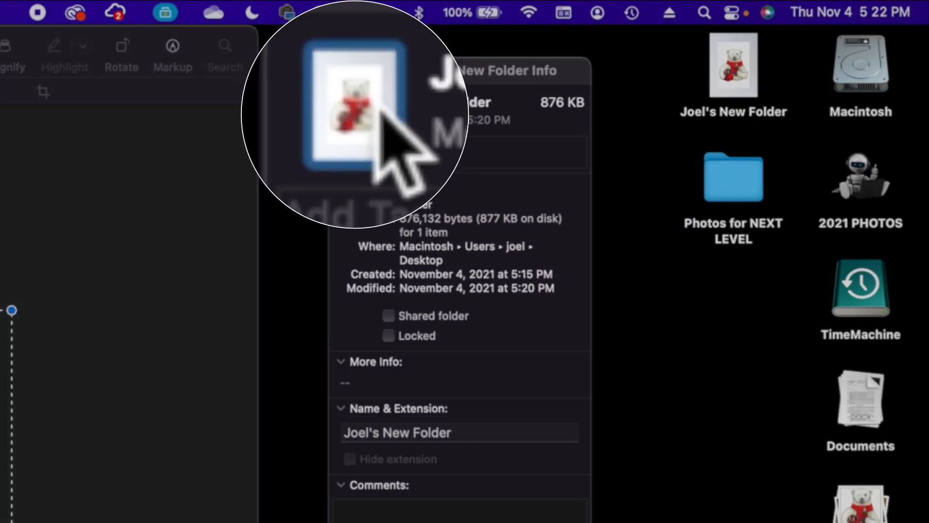
- Paste the cropped, background-free bear as Joel's New Folder's icon
{"action": "key", "text": "cmd+v"}
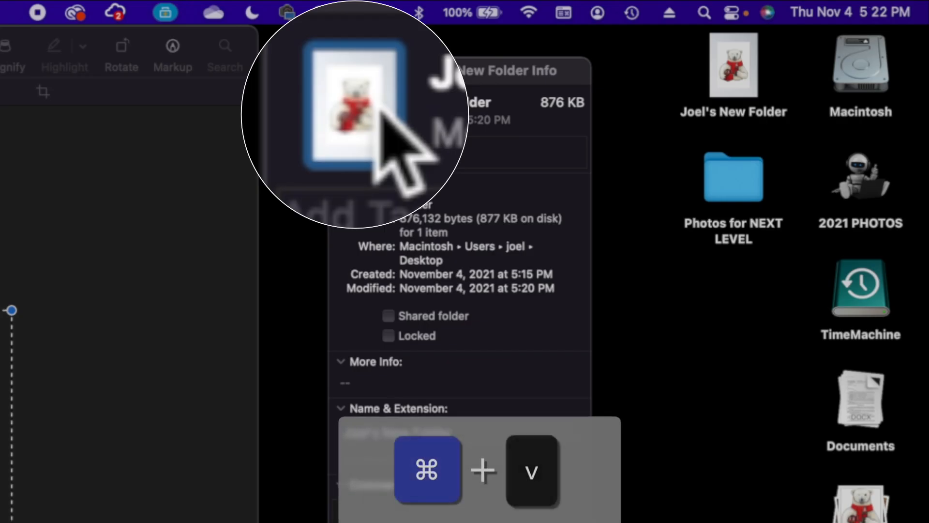
{"action": "key", "text": "cmd+v"}
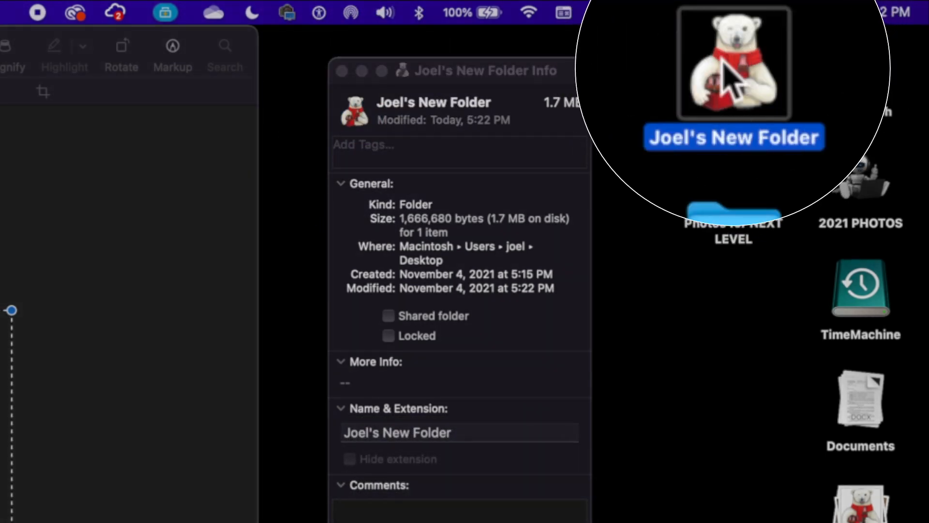
{"action": "mouse_move", "coordinate": [765, 400]}
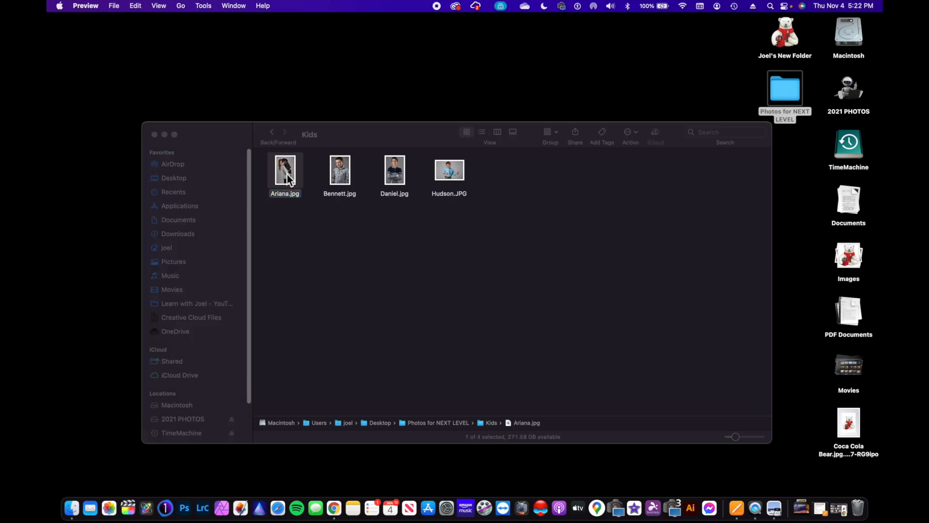
- Open Ariana.jpg from Kids in Preview with Markup tools, and begin renaming the new folder
{"action": "double_click", "coordinate": [285, 169]}
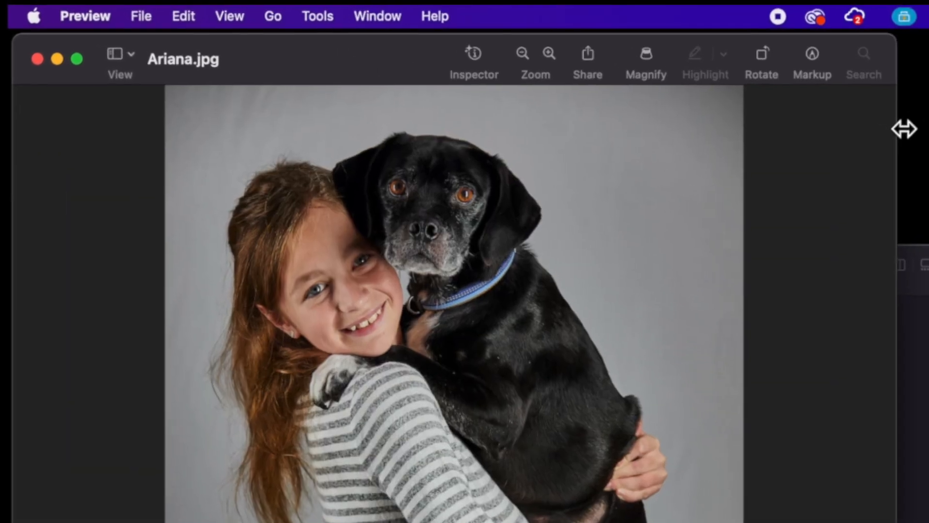
{"action": "left_click", "coordinate": [812, 53]}
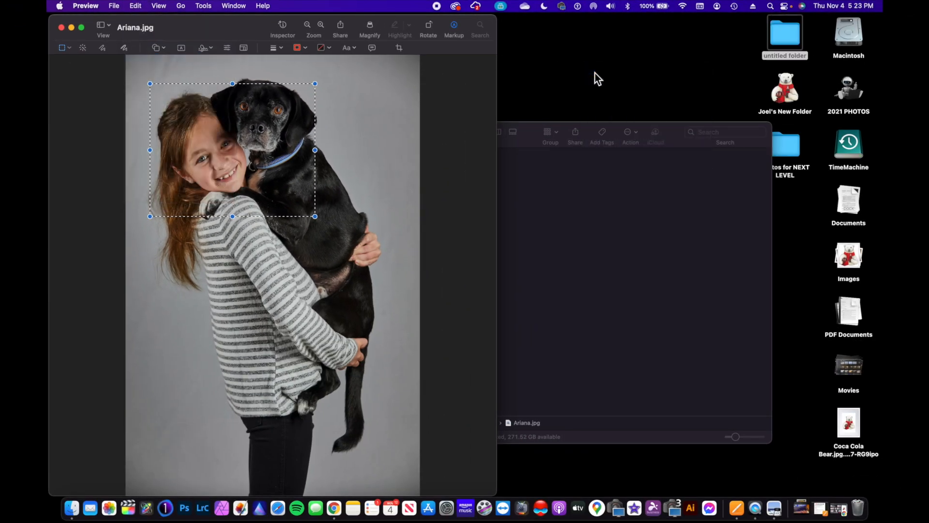
{"action": "left_click", "coordinate": [784, 32]}
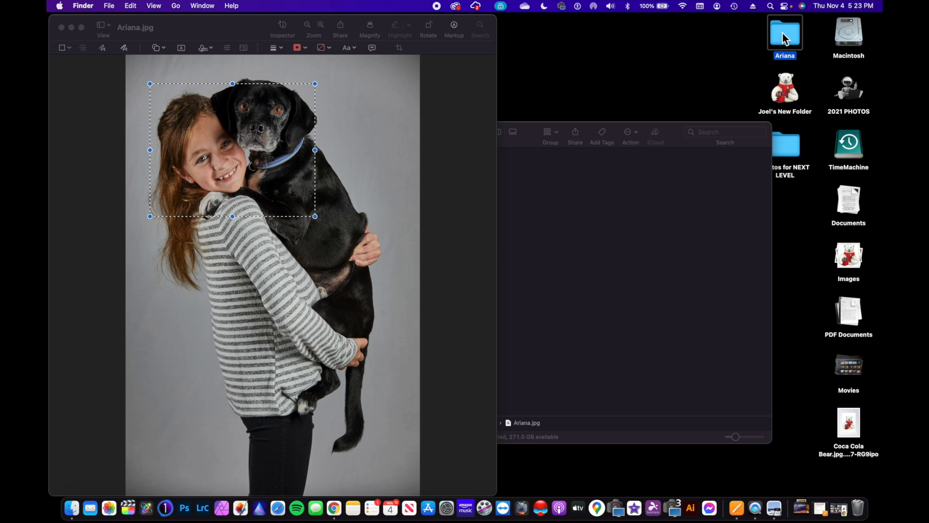
- Open Get Info for the Ariana folder and return to the girl's photo
{"action": "right_click", "coordinate": [784, 32]}
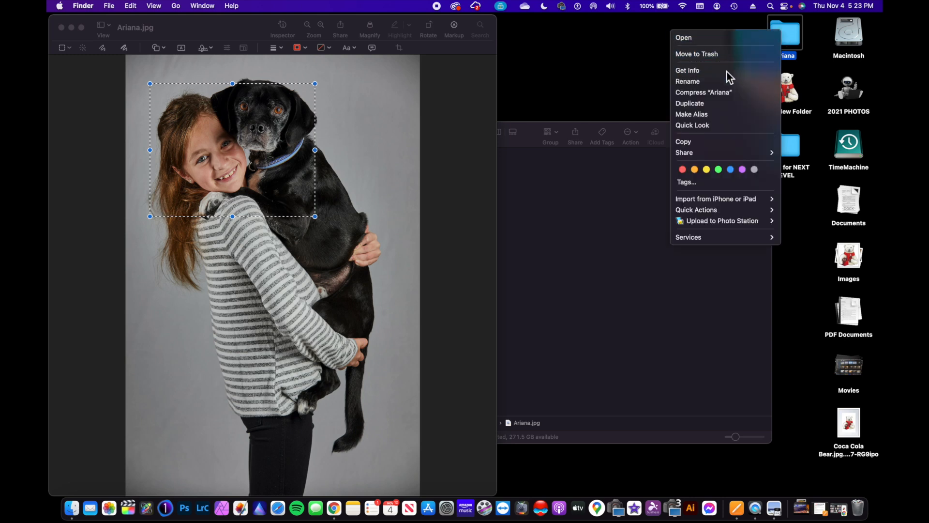
{"action": "left_click", "coordinate": [688, 69]}
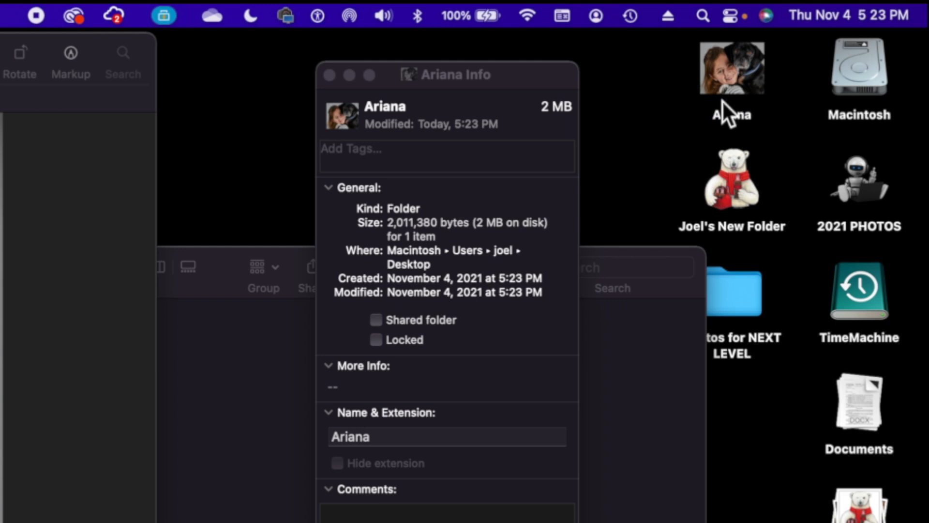
{"action": "left_click", "coordinate": [52, 71]}
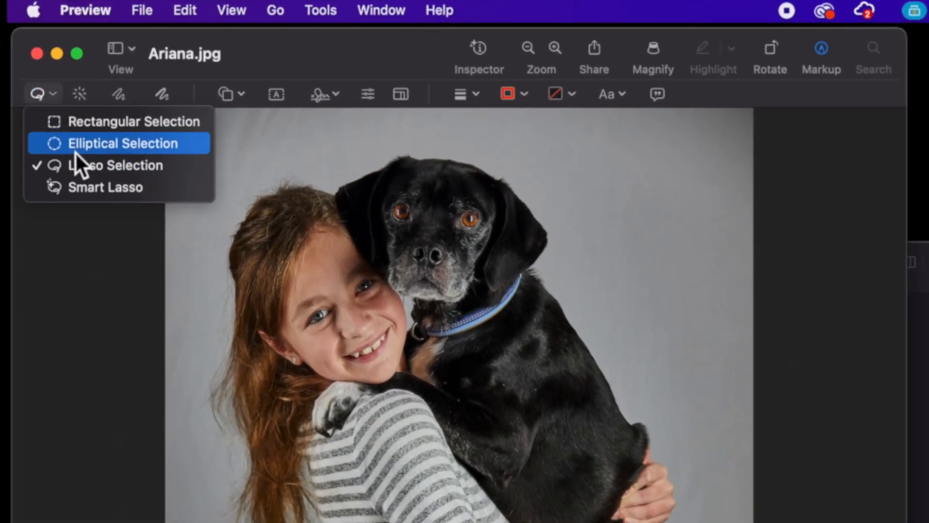
- Draw an elliptical selection around the girl's face in Ariana.jpg
{"action": "left_click", "coordinate": [122, 142]}
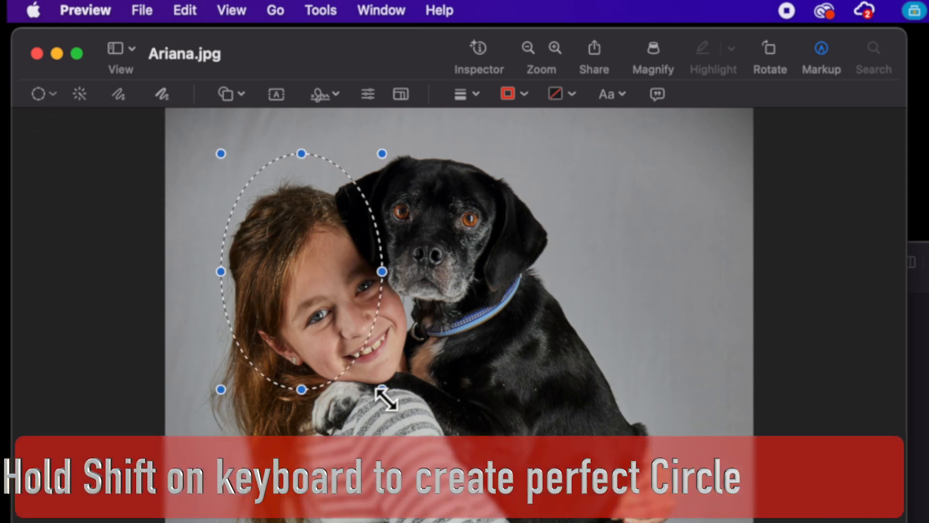
{"action": "left_click_drag", "start_coordinate": [383, 390], "coordinate": [391, 362]}
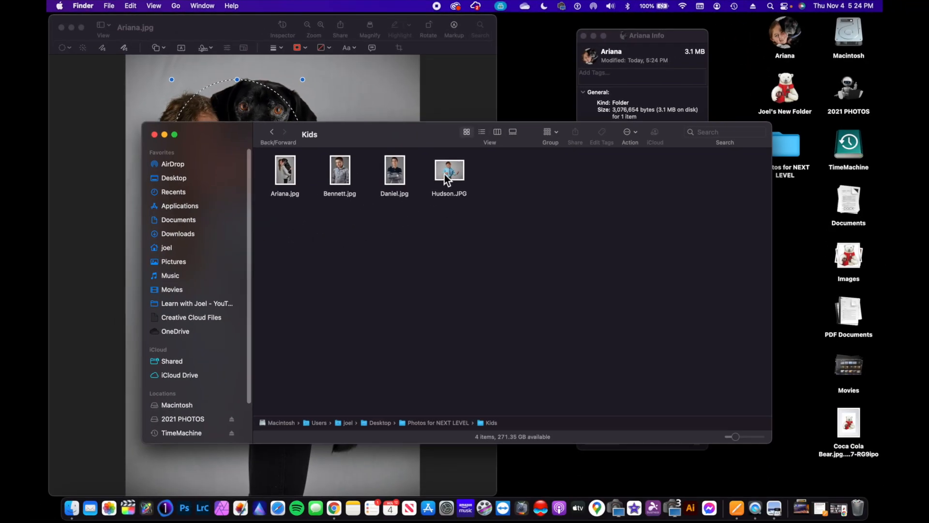
- Open Hudson.JPG in Preview and lasso-trace a freehand outline around the boy's head
{"action": "double_click", "coordinate": [449, 169]}
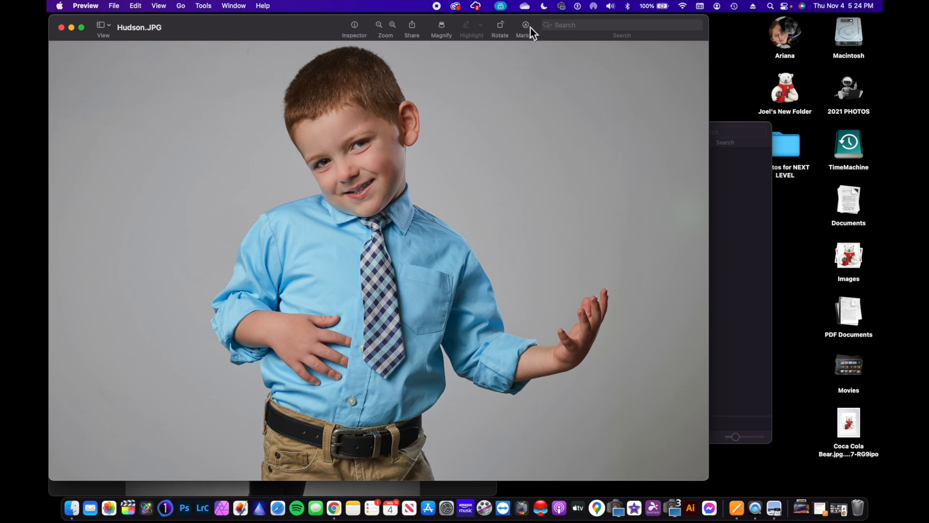
{"action": "left_click", "coordinate": [524, 24]}
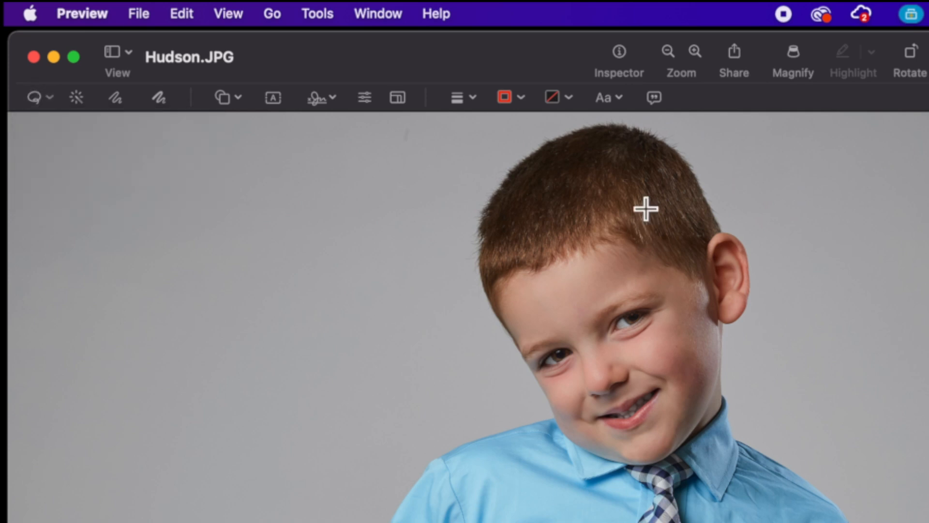
{"action": "left_click_drag", "start_coordinate": [644, 208], "coordinate": [581, 130]}
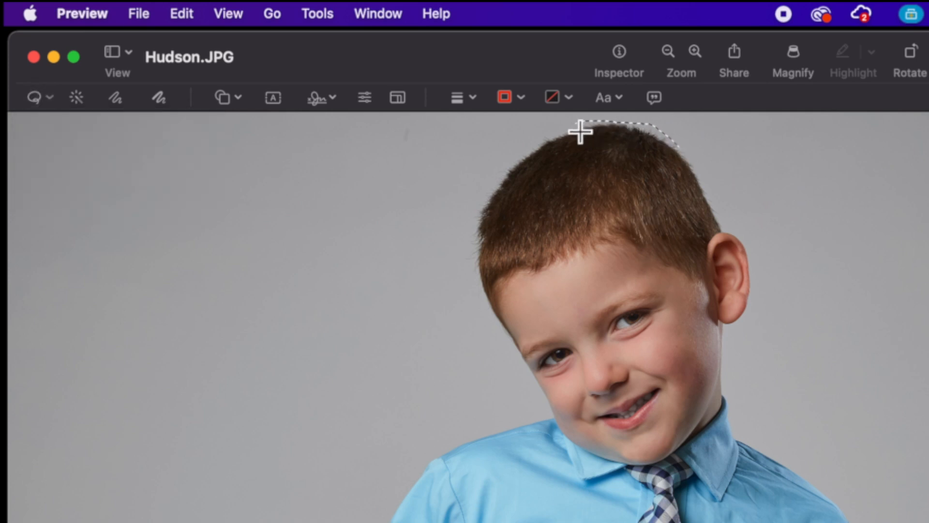
{"action": "left_click_drag", "start_coordinate": [581, 130], "coordinate": [500, 332]}
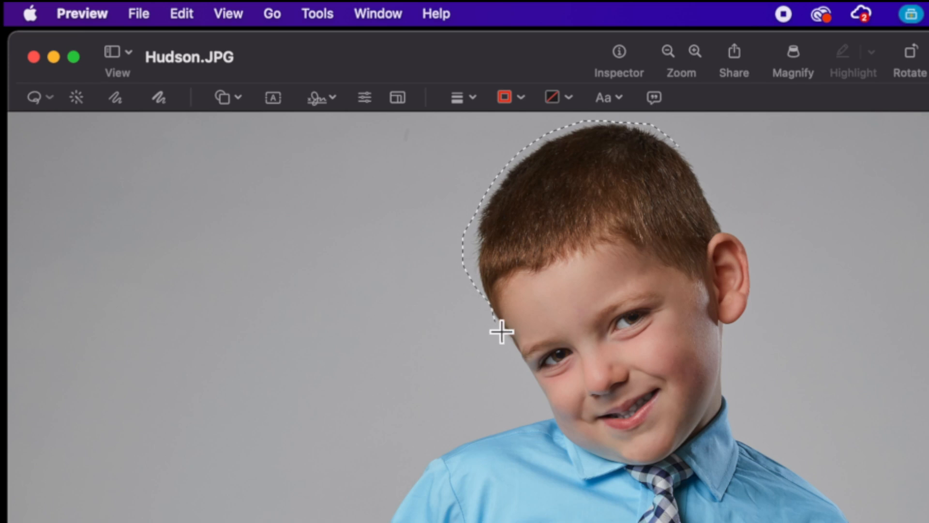
{"action": "left_click_drag", "start_coordinate": [501, 332], "coordinate": [626, 480]}
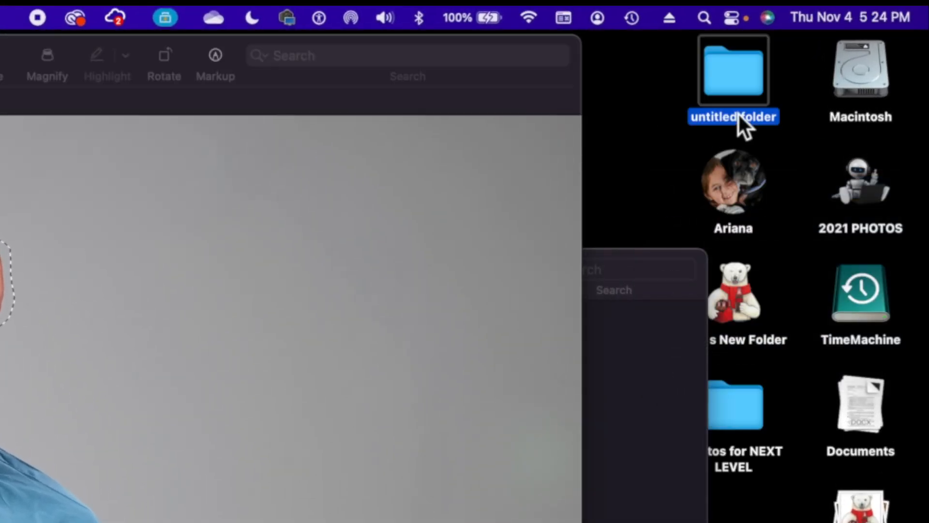
- Name the desktop folder 'Hudson' with the head cutout as its icon, then quit Preview
{"action": "type", "text": "Hudson"}
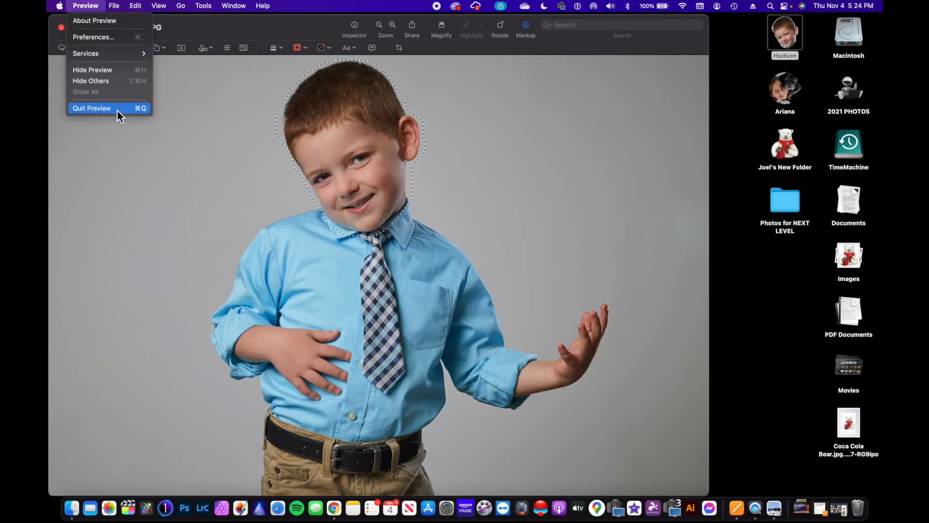
{"action": "left_click", "coordinate": [92, 107]}
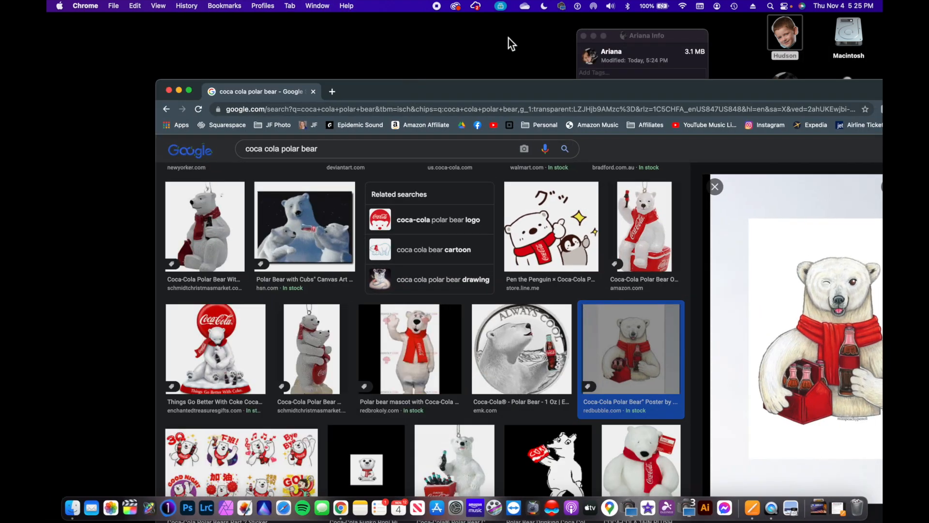
- Search Google for 'storm trooper' and open the white helmet image
{"action": "type", "text": "storm trooper"}
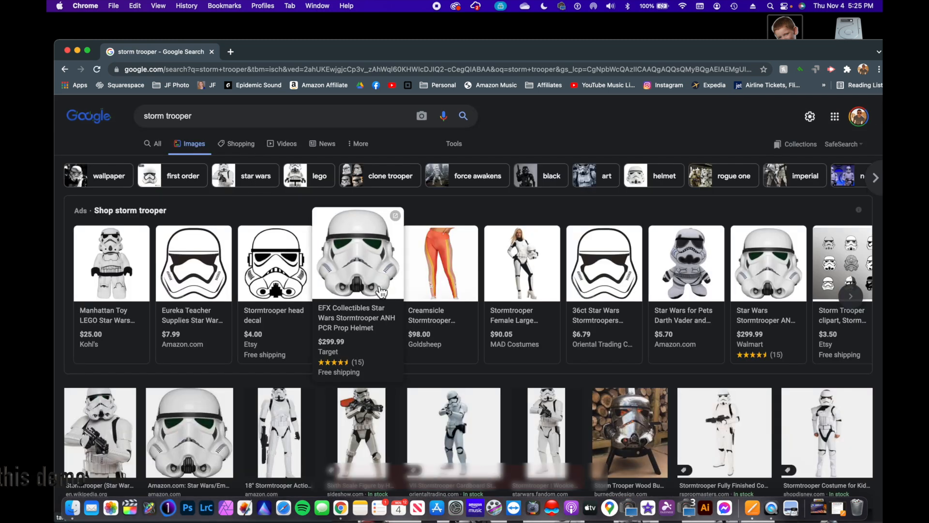
{"action": "left_click", "coordinate": [357, 262]}
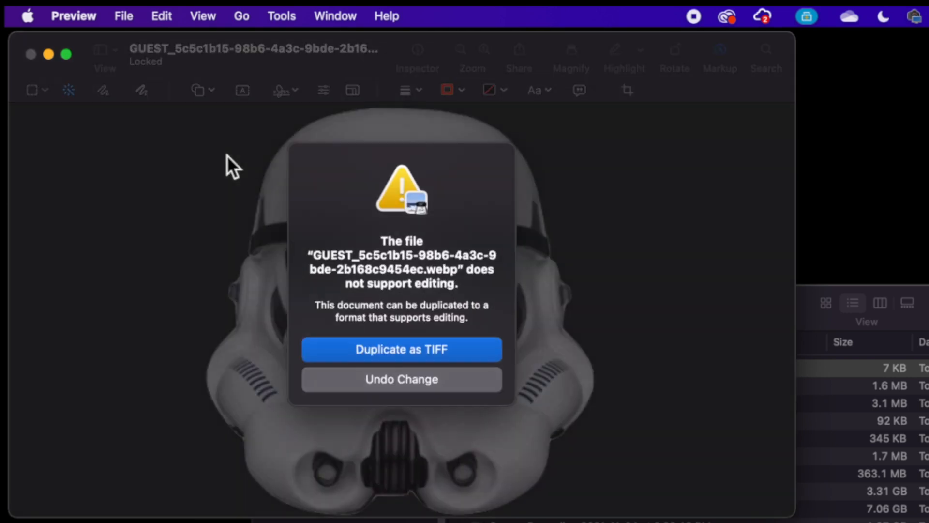
{"action": "mouse_move", "coordinate": [422, 368]}
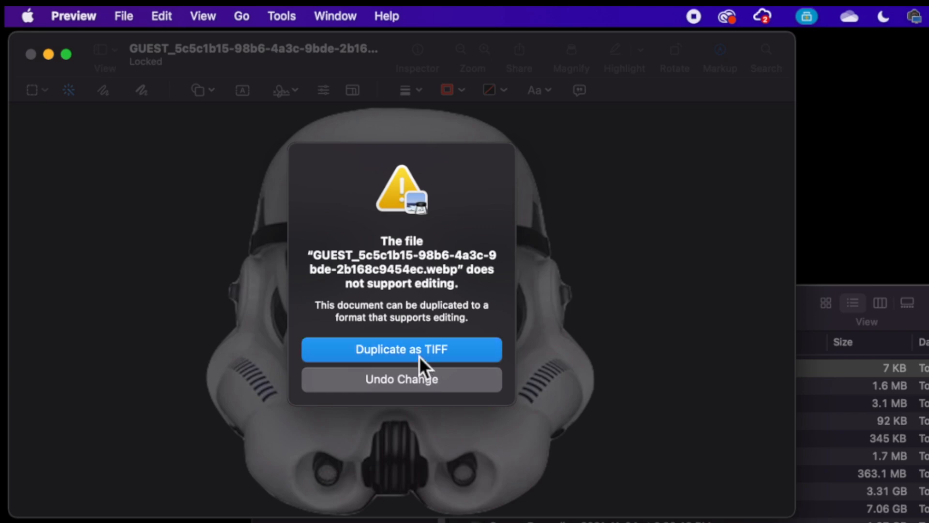
- Duplicate the uneditable helmet webp as a TIFF and bring the editable copy forward
{"action": "left_click", "coordinate": [401, 349]}
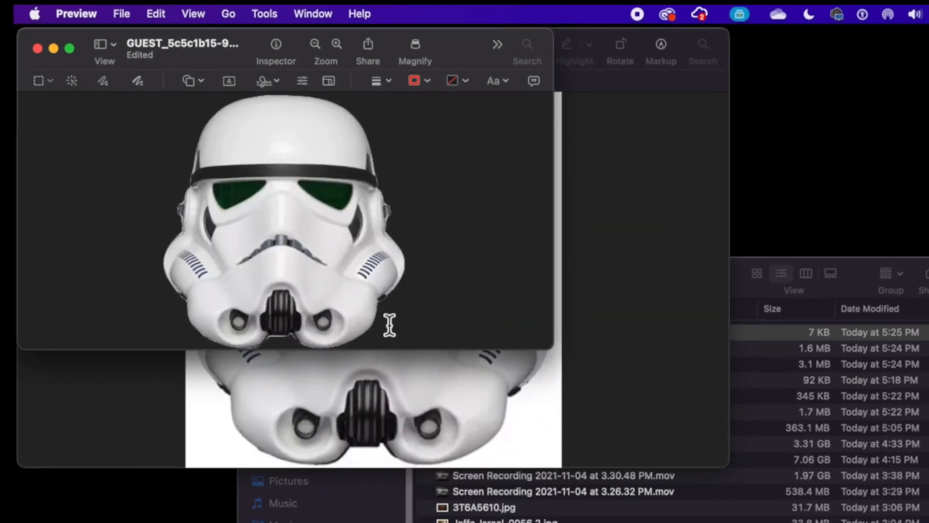
{"action": "left_click", "coordinate": [121, 13]}
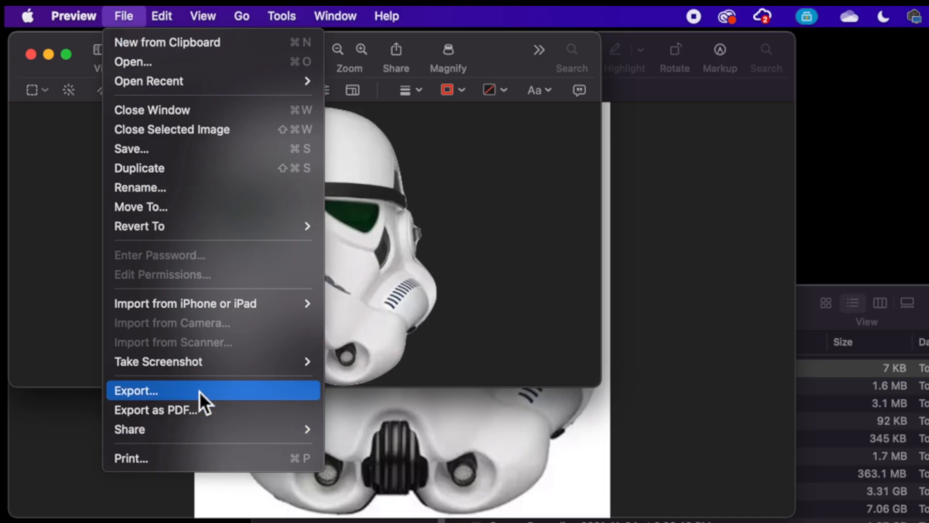
- In the Export dialog, try the HEIC, JPEG and PDF formats for the helmet image
{"action": "left_click", "coordinate": [135, 390]}
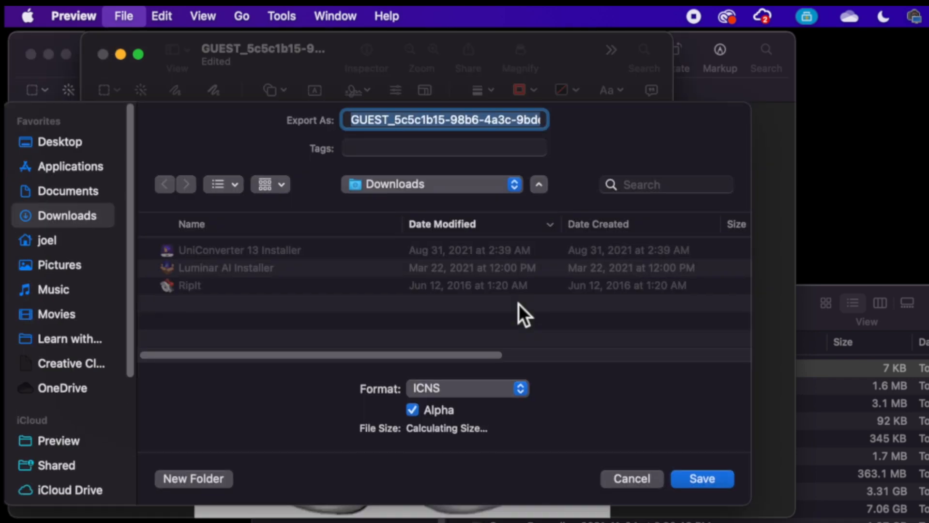
{"action": "left_click", "coordinate": [466, 388]}
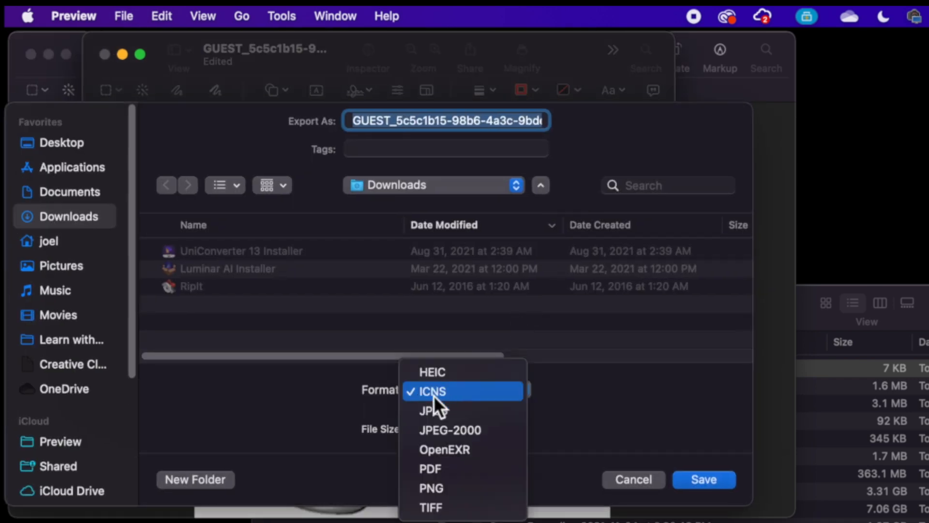
{"action": "left_click", "coordinate": [432, 371]}
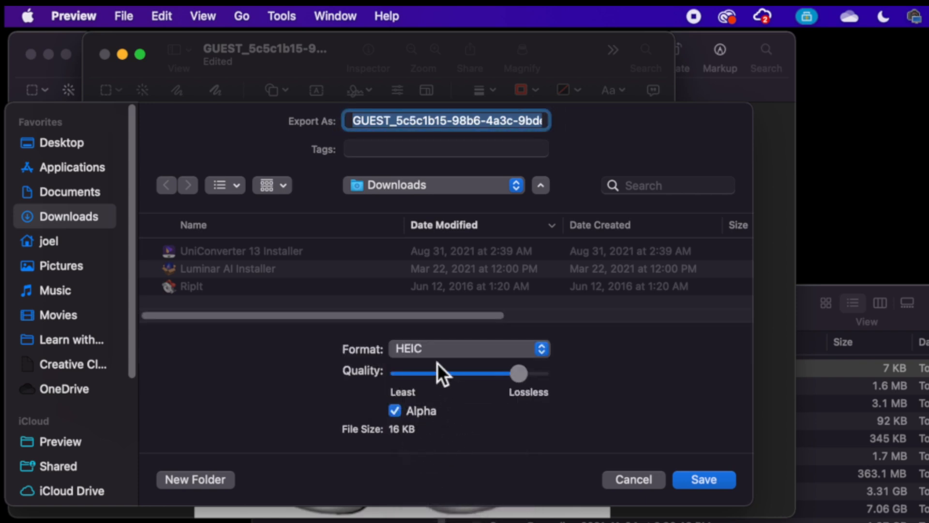
{"action": "left_click", "coordinate": [467, 348]}
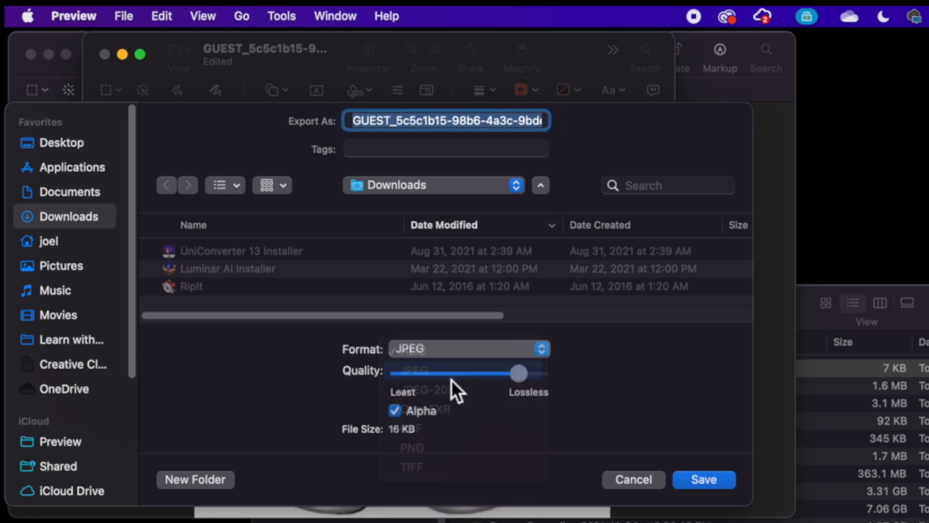
{"action": "left_click", "coordinate": [418, 370]}
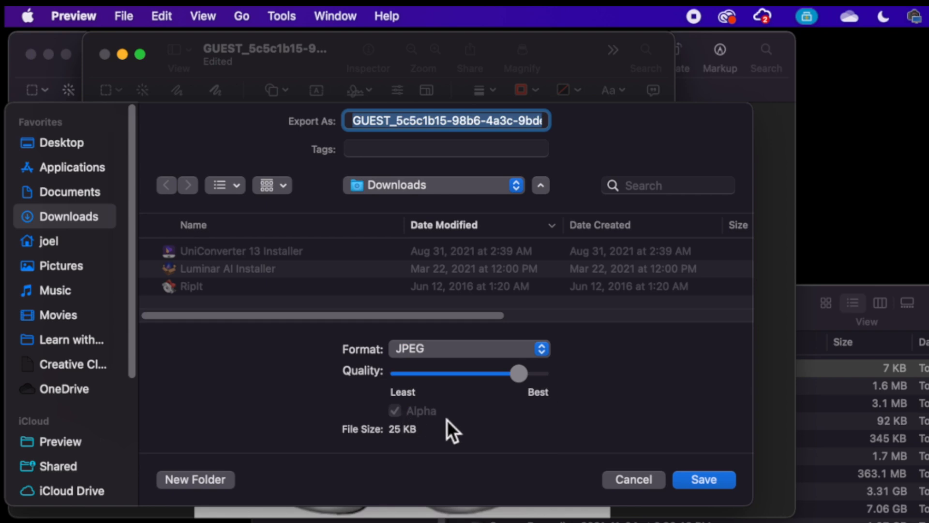
{"action": "left_click", "coordinate": [468, 349]}
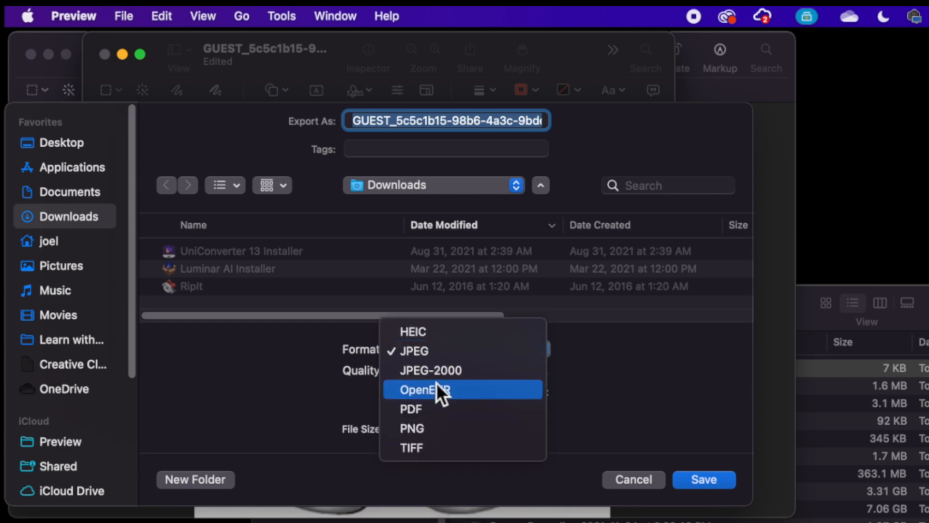
{"action": "left_click", "coordinate": [409, 409]}
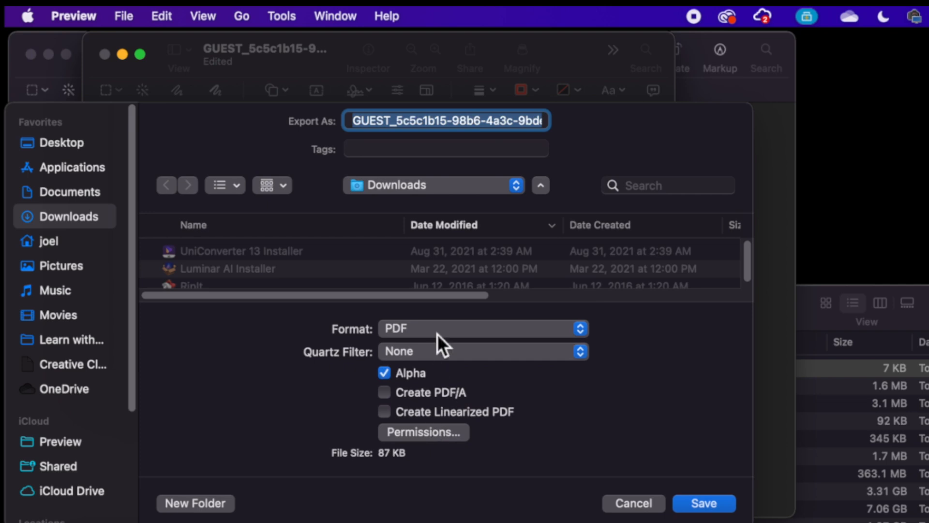
- Settle on PNG after trying TIFF and save StormTrooper to the Desktop
{"action": "left_click", "coordinate": [481, 328]}
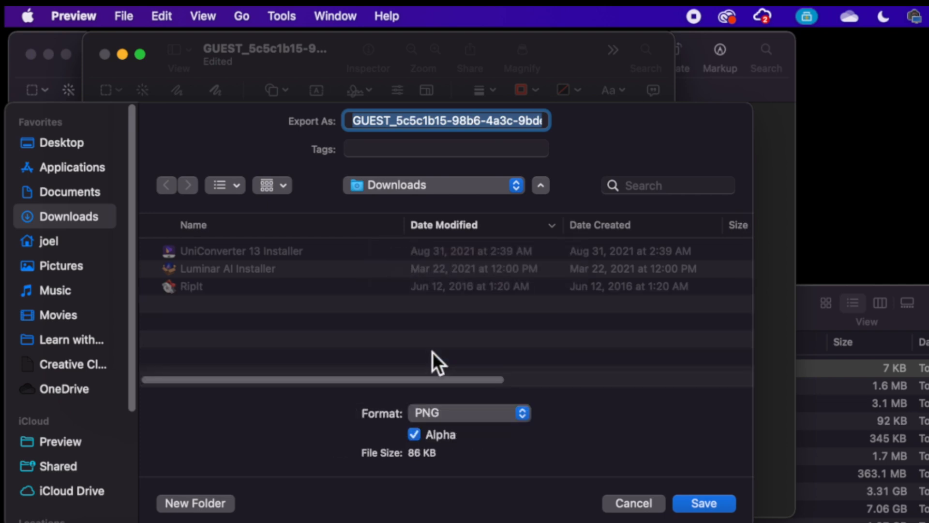
{"action": "left_click", "coordinate": [468, 412]}
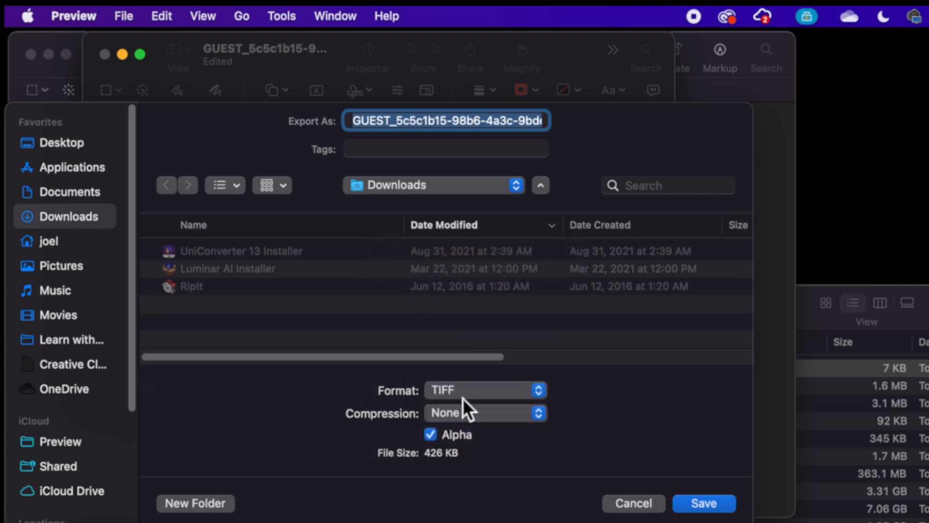
{"action": "left_click", "coordinate": [483, 390]}
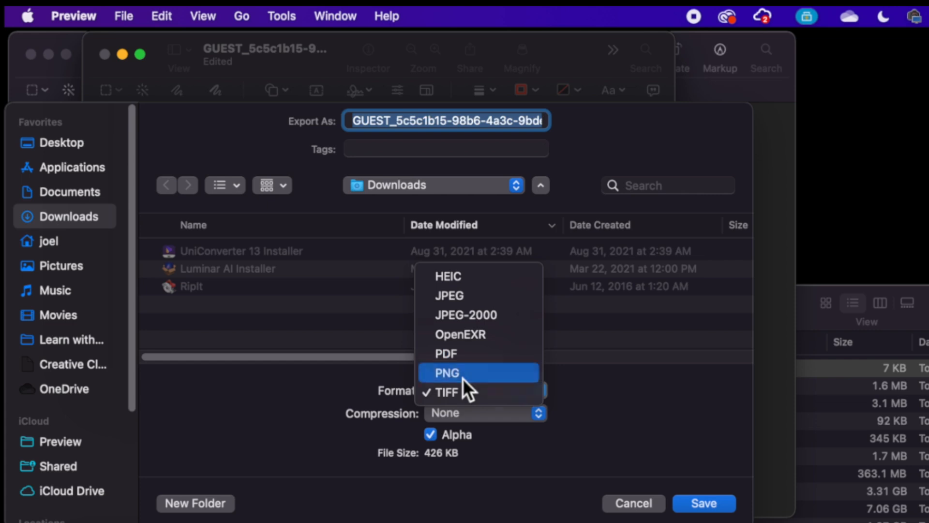
{"action": "left_click", "coordinate": [447, 373]}
{"action": "type", "text": "StormTrooper"}
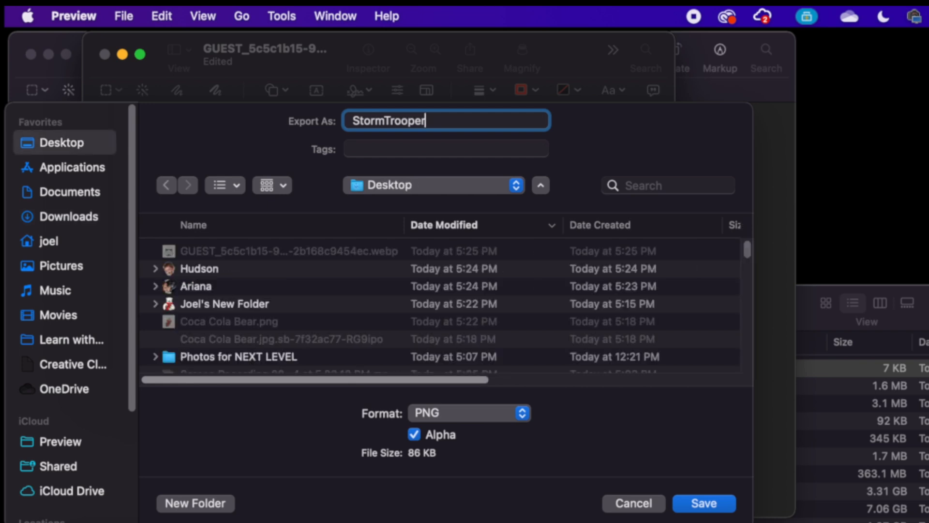
{"action": "left_click", "coordinate": [703, 503]}
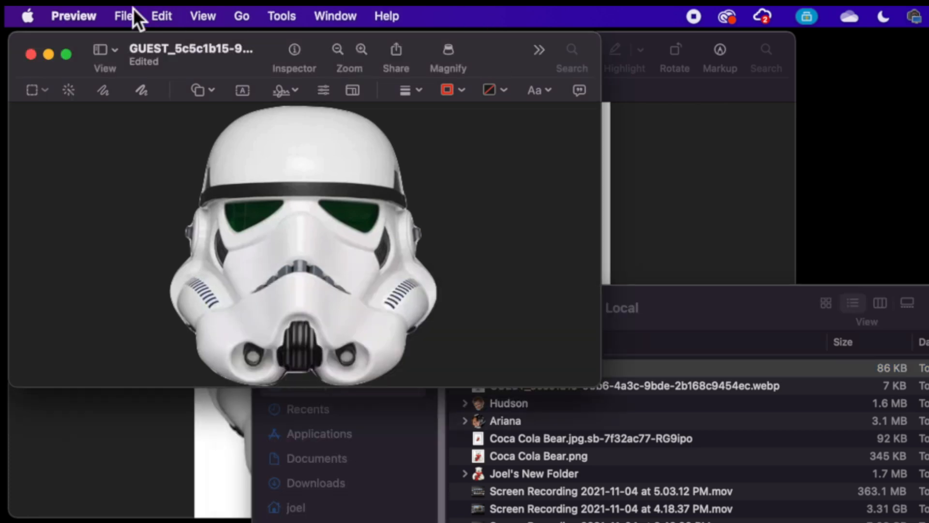
- Copy the whole helmet image and paste it as the Hudson folder's Get Info icon
{"action": "left_click", "coordinate": [161, 15]}
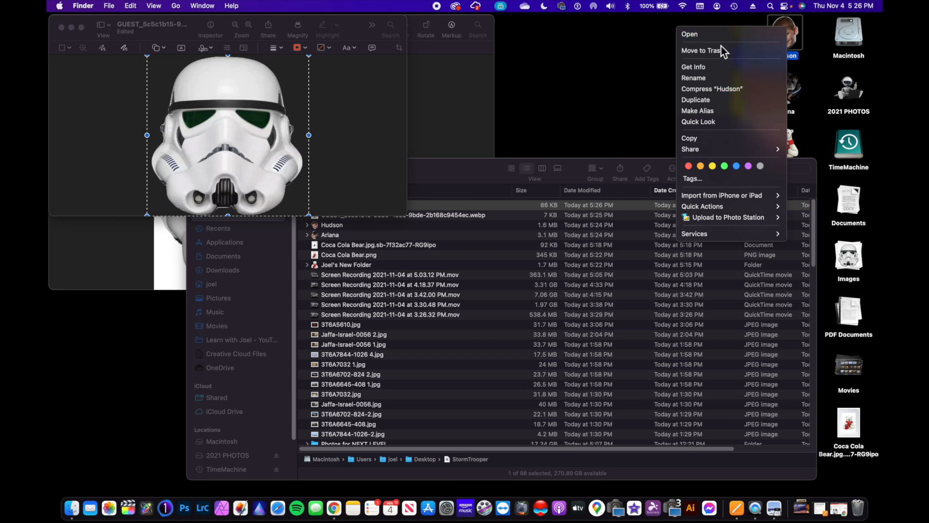
{"action": "left_click", "coordinate": [692, 66]}
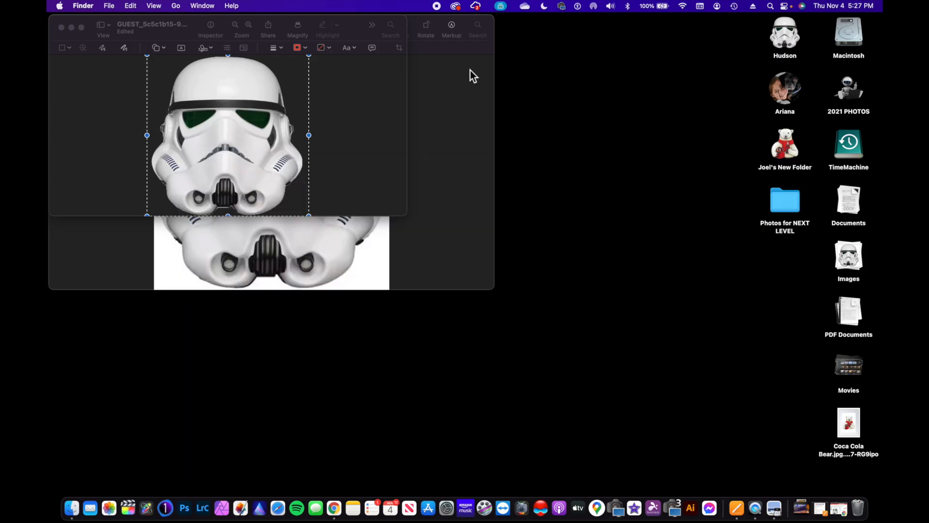
- Paste the helmet onto the TimeMachine drive's Get Info icon and authorize the change
{"action": "left_click", "coordinate": [847, 143]}
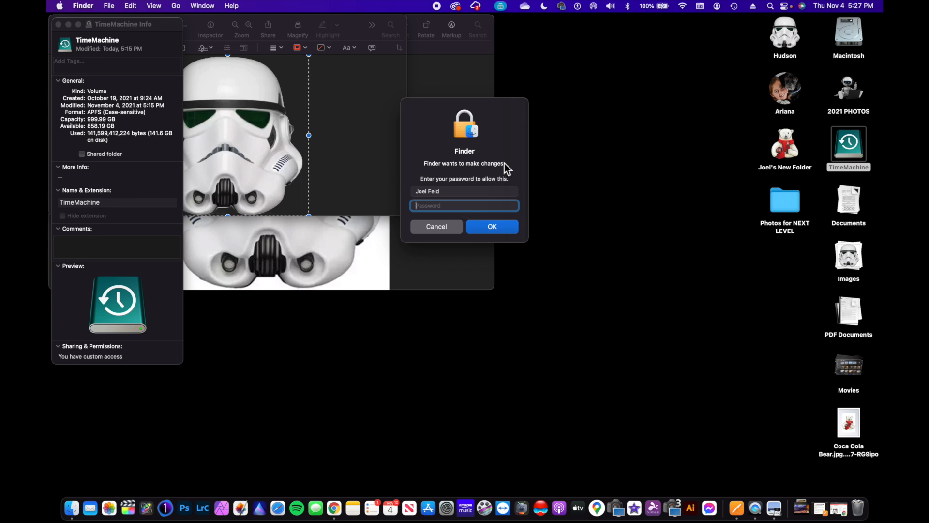
{"action": "left_click", "coordinate": [436, 226]}
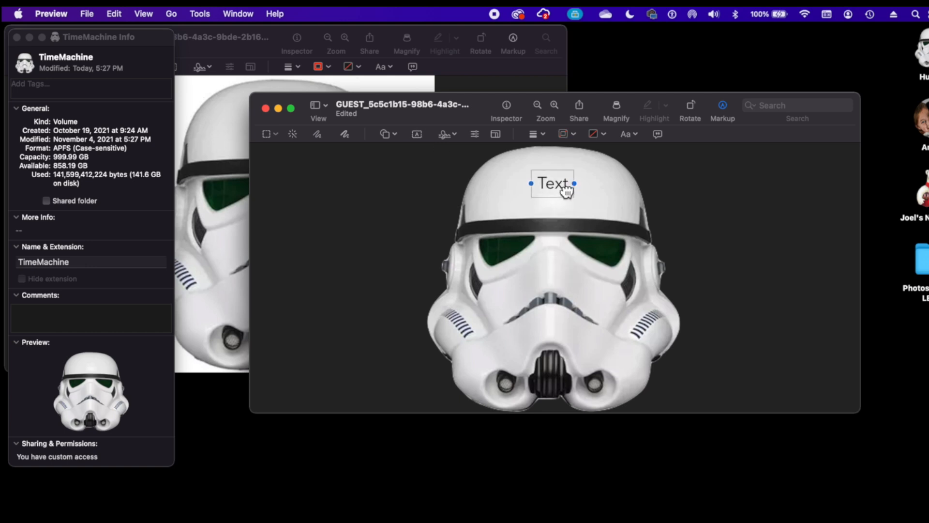
- Caption the helmet 'TimeMachine Backup' in bold, then select the whole image
{"action": "type", "text": "TimeMachine Back"}
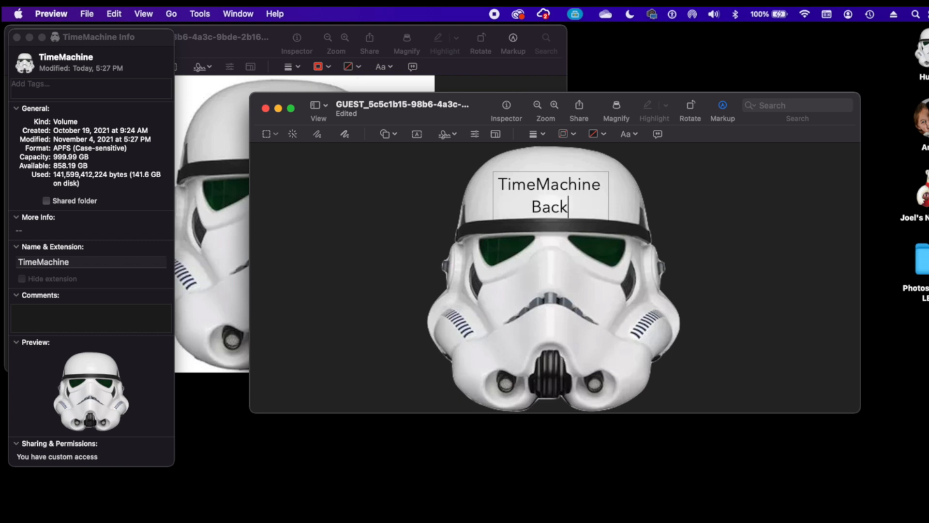
{"action": "type", "text": "up"}
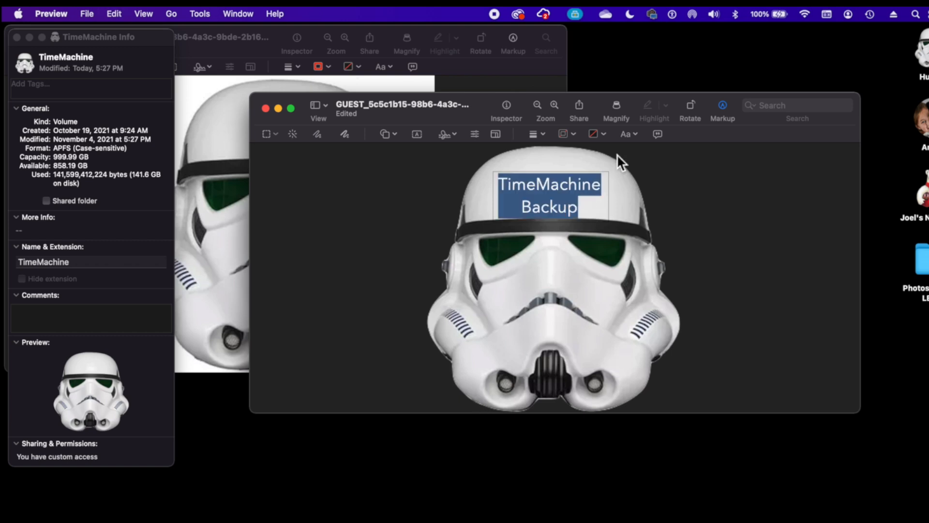
{"action": "left_click", "coordinate": [626, 134]}
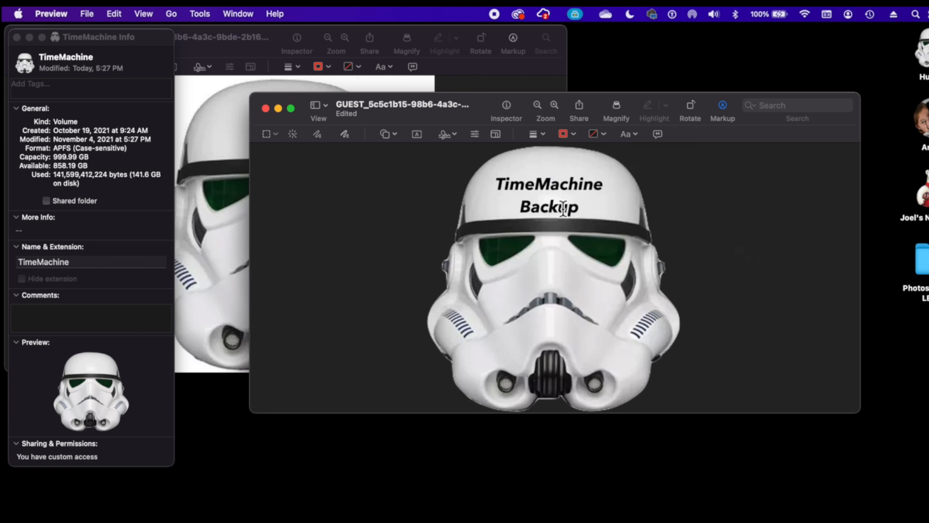
{"action": "left_click", "coordinate": [548, 196]}
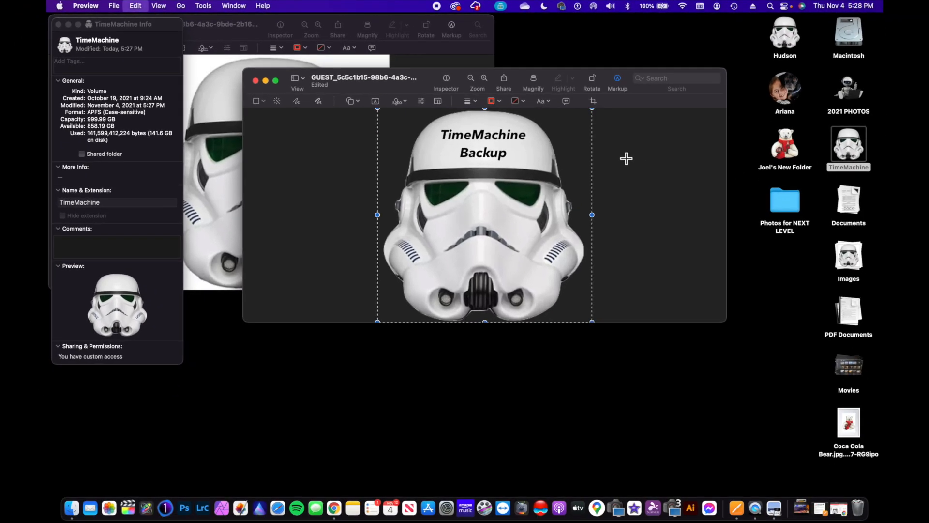
- Paste the labelled helmet onto the TimeMachine drive icon and approve with the password
{"action": "left_click", "coordinate": [65, 49]}
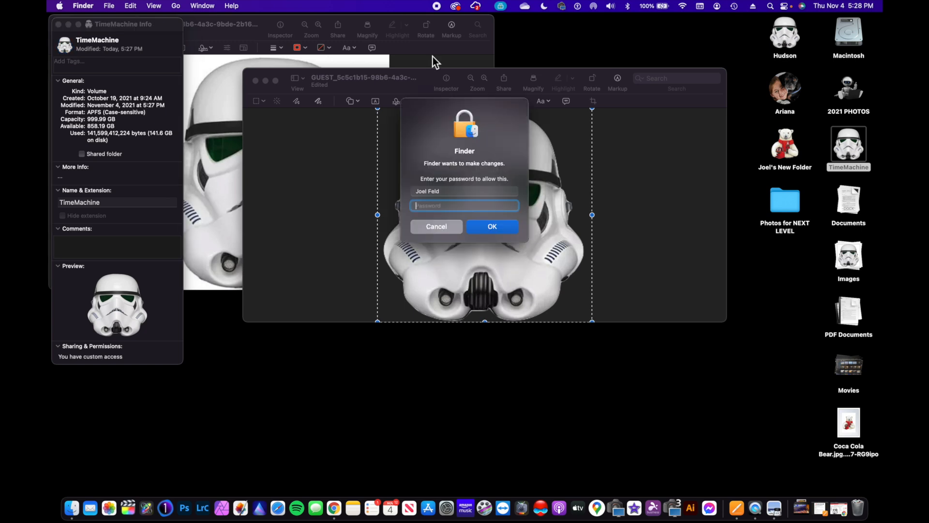
{"action": "type", "text": "••••••"}
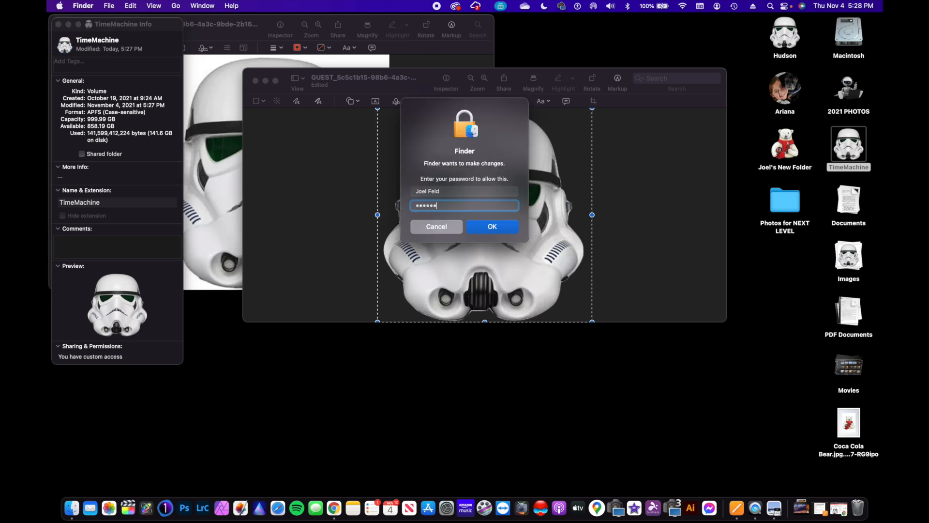
{"action": "left_click", "coordinate": [491, 226]}
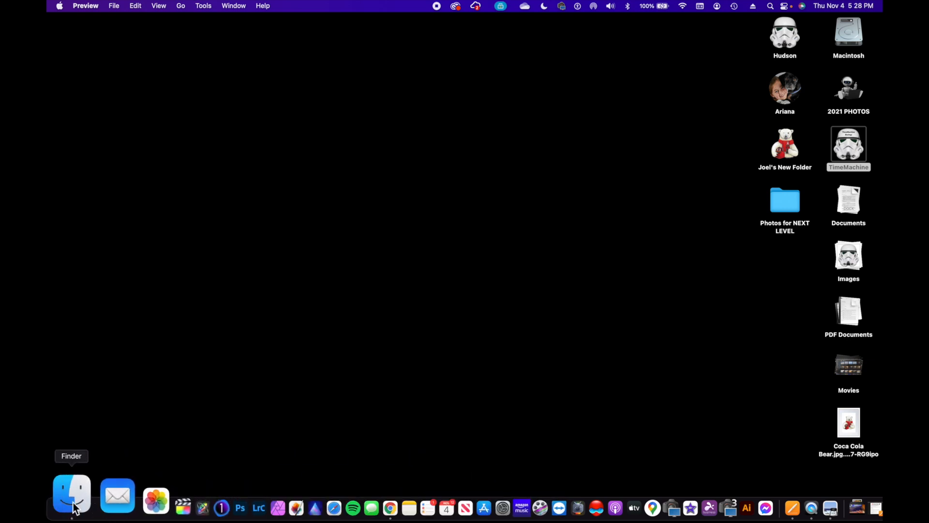
- Open Applications in a new Finder window as icons and select Automator's Get Info icon
{"action": "left_click", "coordinate": [71, 494]}
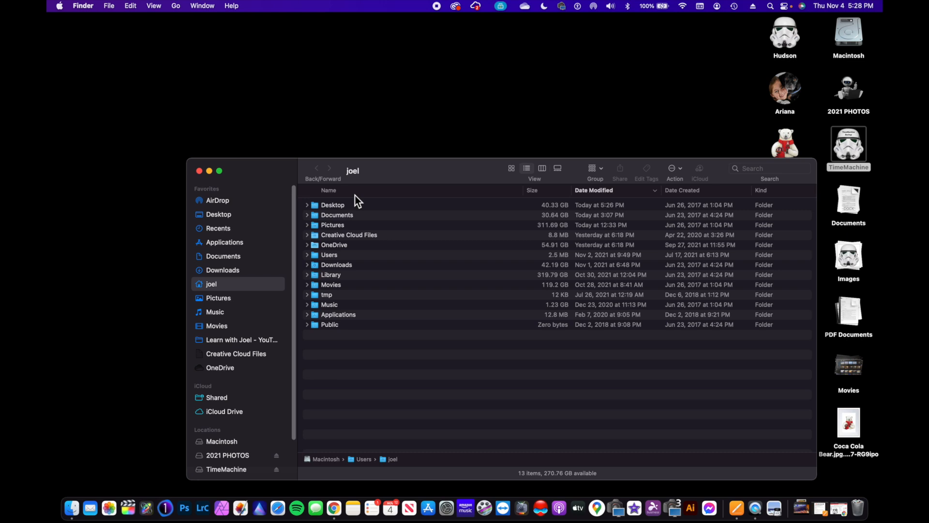
{"action": "left_click", "coordinate": [224, 242]}
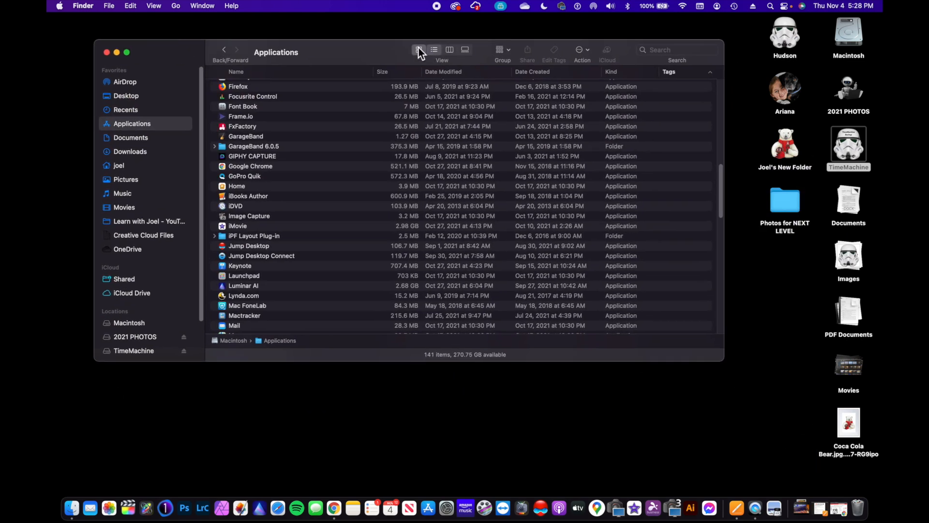
{"action": "left_click", "coordinate": [418, 50]}
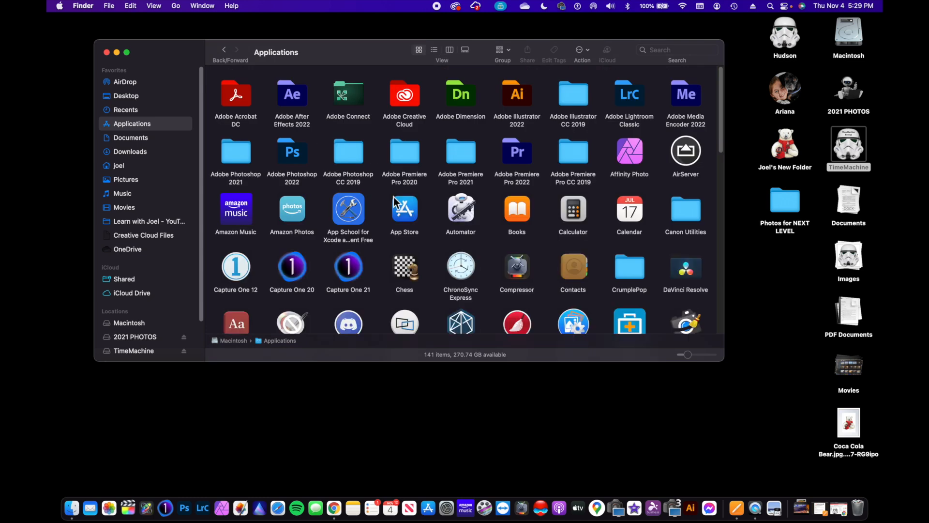
{"action": "left_click", "coordinate": [461, 208]}
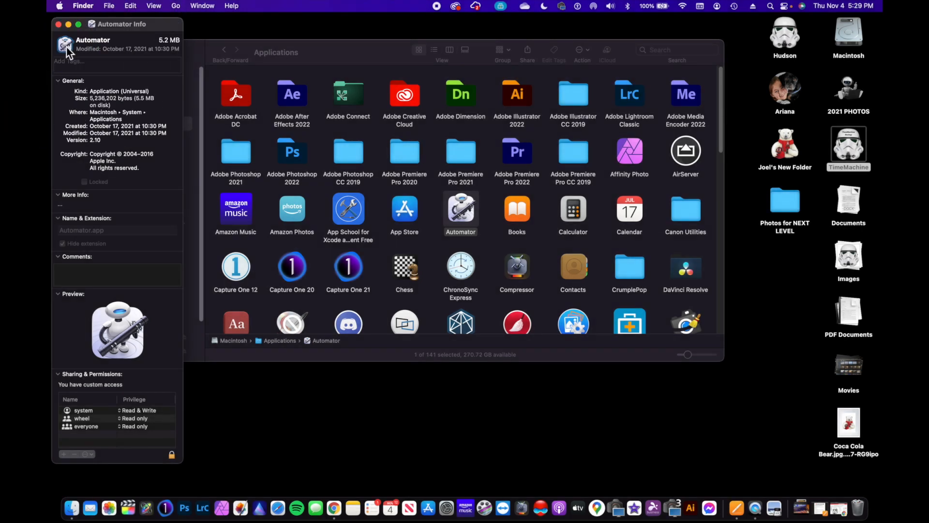
{"action": "left_click", "coordinate": [113, 9]}
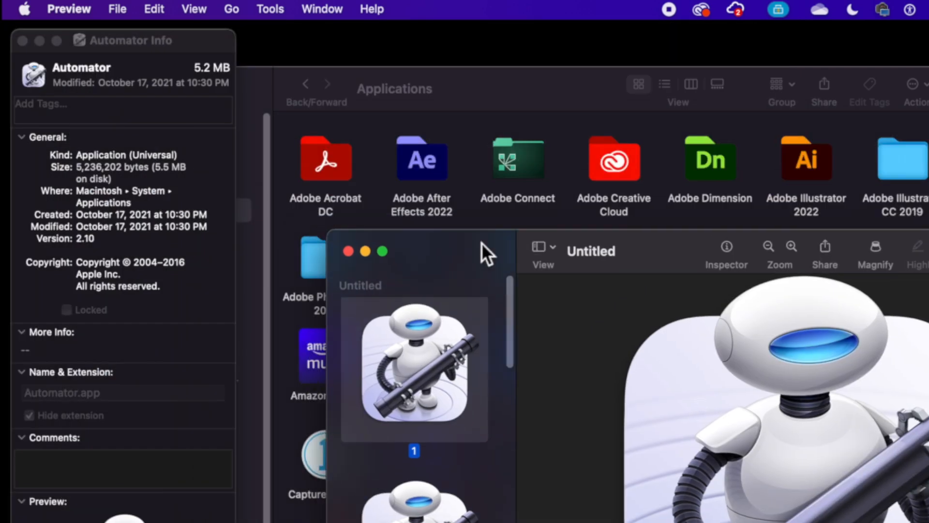
{"action": "mouse_move", "coordinate": [139, 12]}
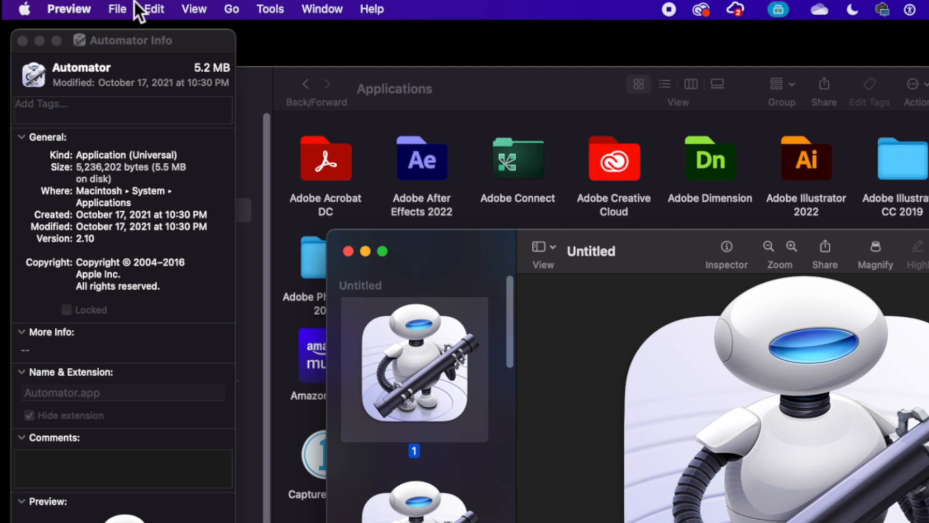
{"action": "left_click", "coordinate": [117, 8]}
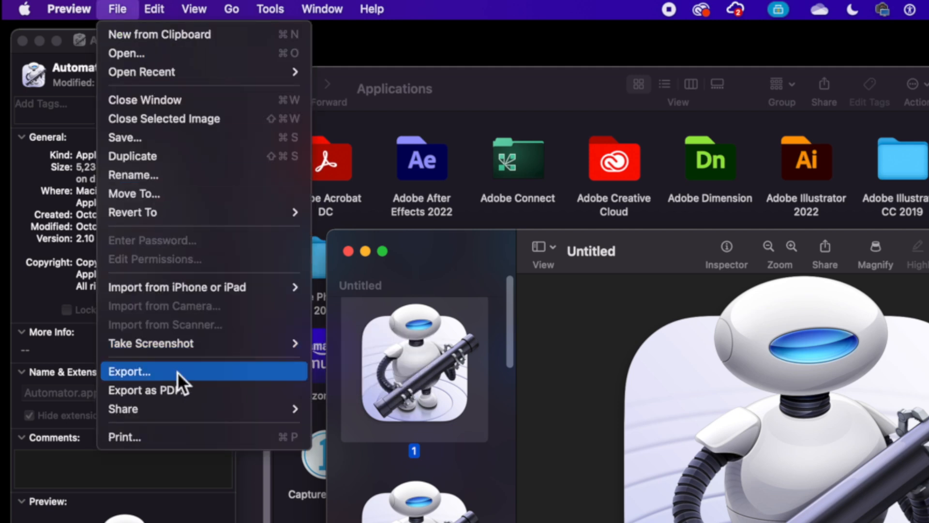
{"action": "left_click", "coordinate": [129, 372]}
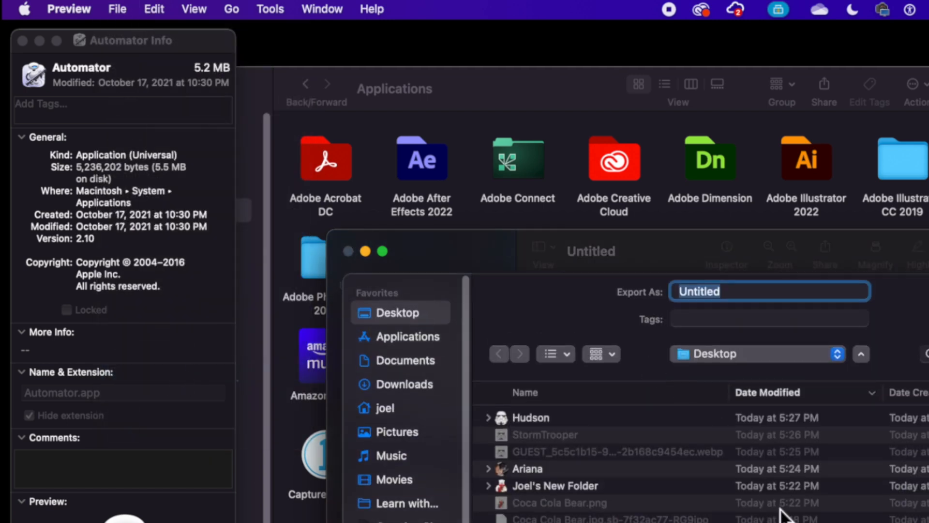
{"action": "left_click", "coordinate": [457, 337]}
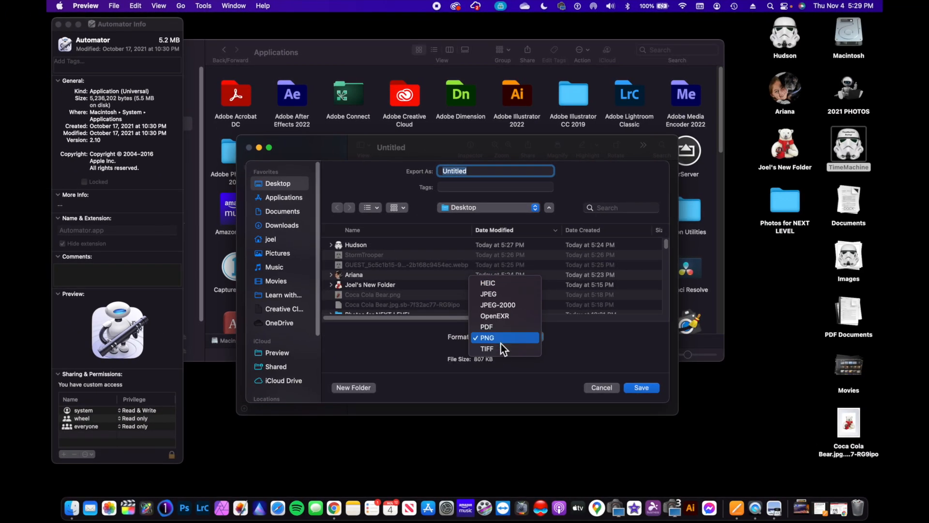
{"action": "left_click", "coordinate": [486, 338]}
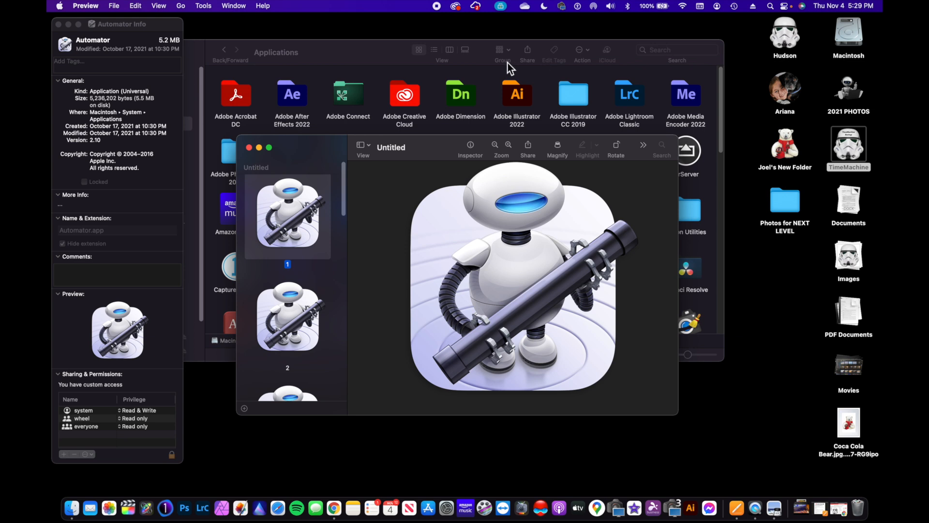
- Scroll down through the 141 Applications icons to reach the M apps
{"action": "scroll", "scroll_direction": "down", "scroll_amount": 3}
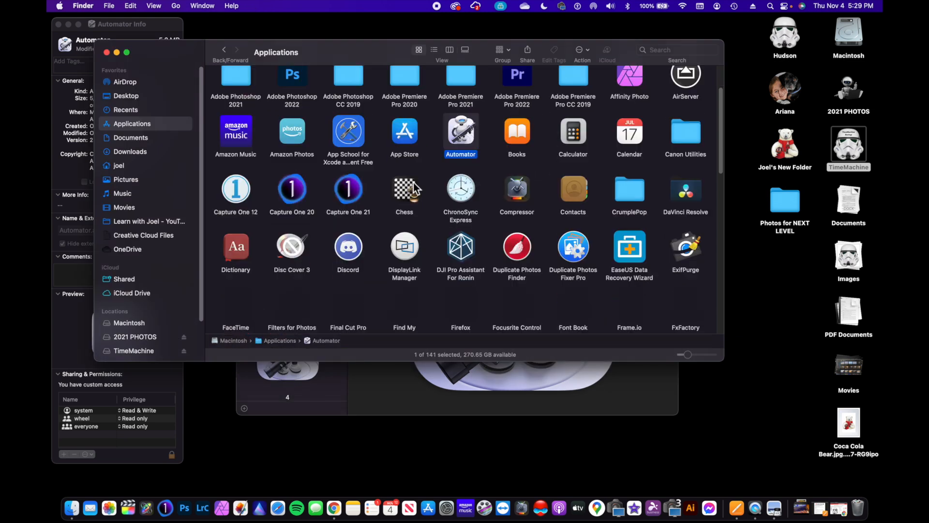
{"action": "scroll", "scroll_direction": "down", "scroll_amount": 3}
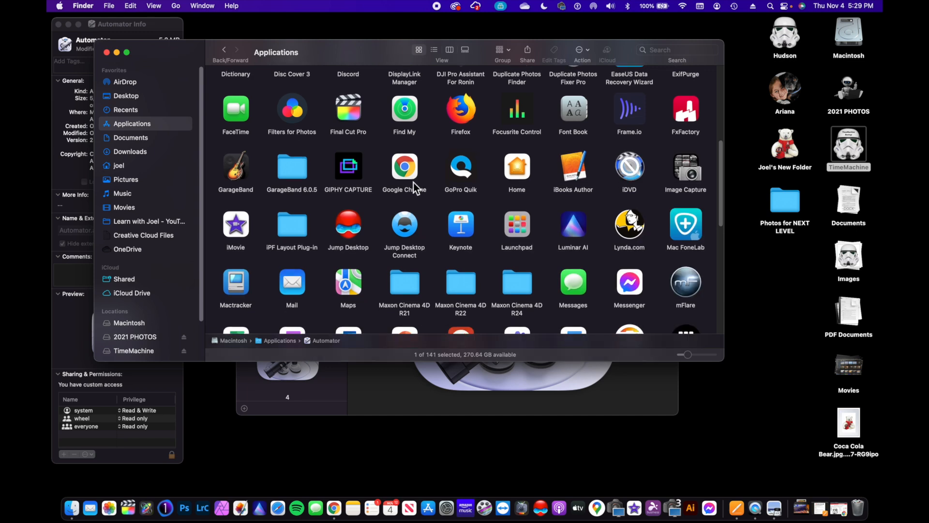
{"action": "scroll", "scroll_direction": "down", "scroll_amount": 3}
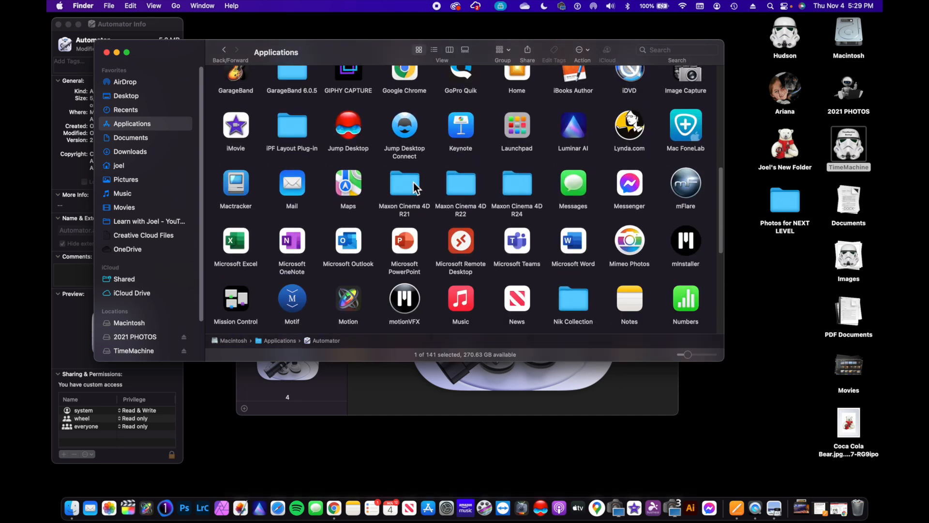